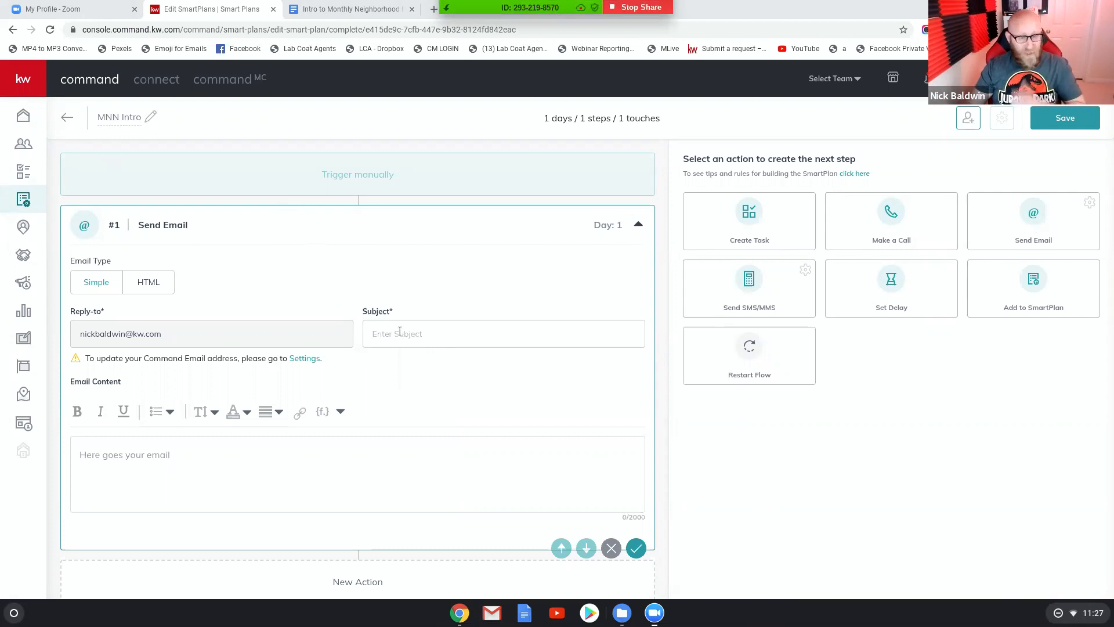
Copy the subject 'Info about your neighborhood' from the plan script and return to KW Command
{"action": "left_click", "coordinate": [348, 10]}
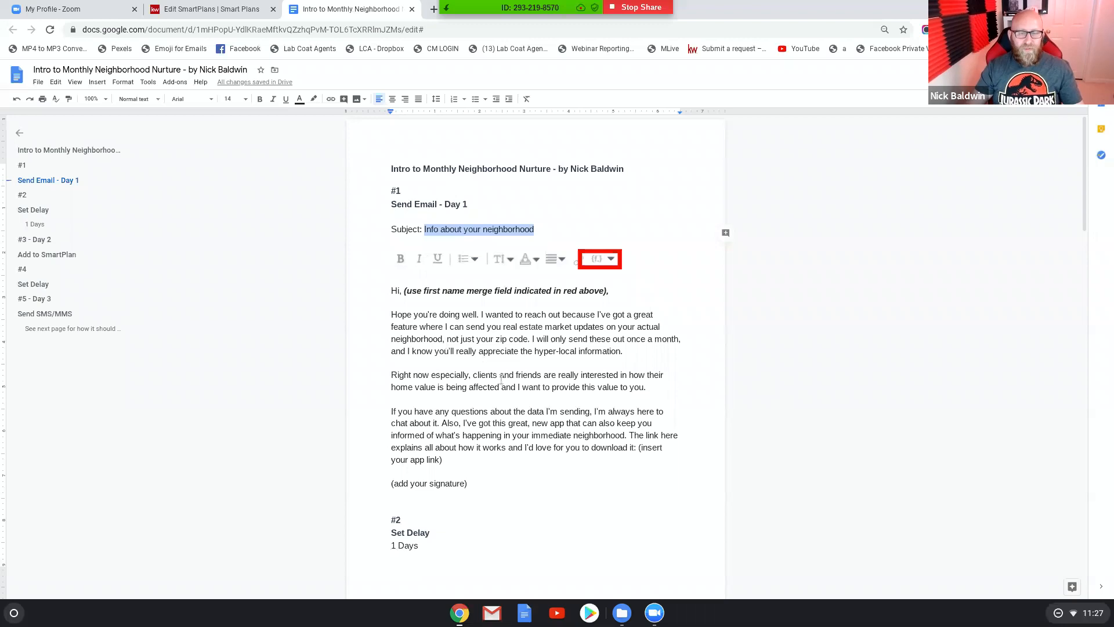
{"action": "scroll", "scroll_direction": "down", "scroll_amount": 3}
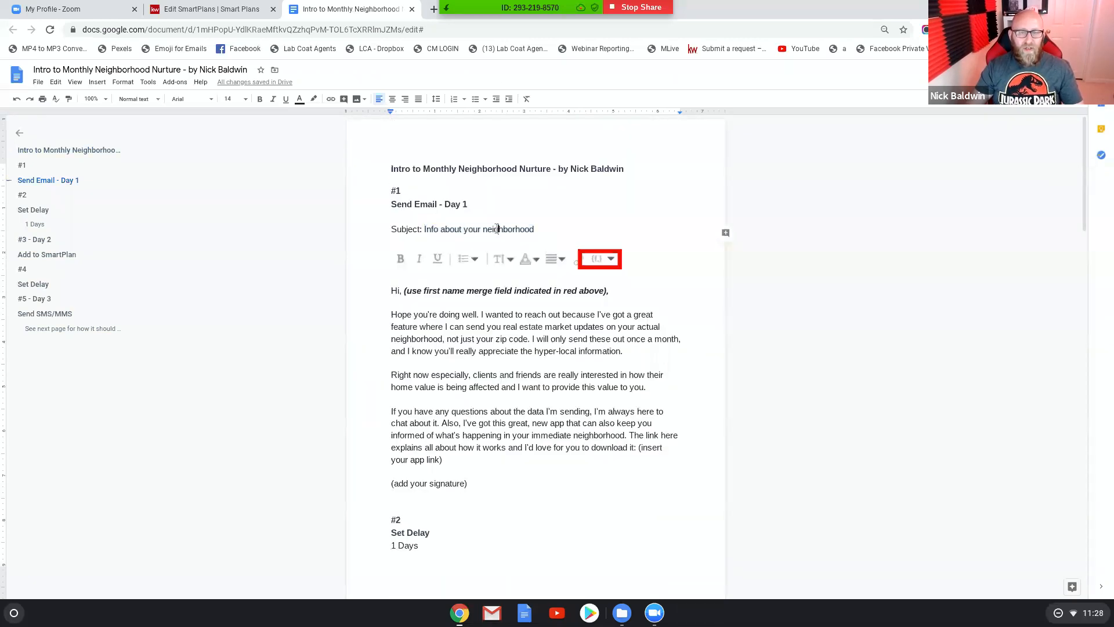
{"action": "double_click", "coordinate": [507, 229]}
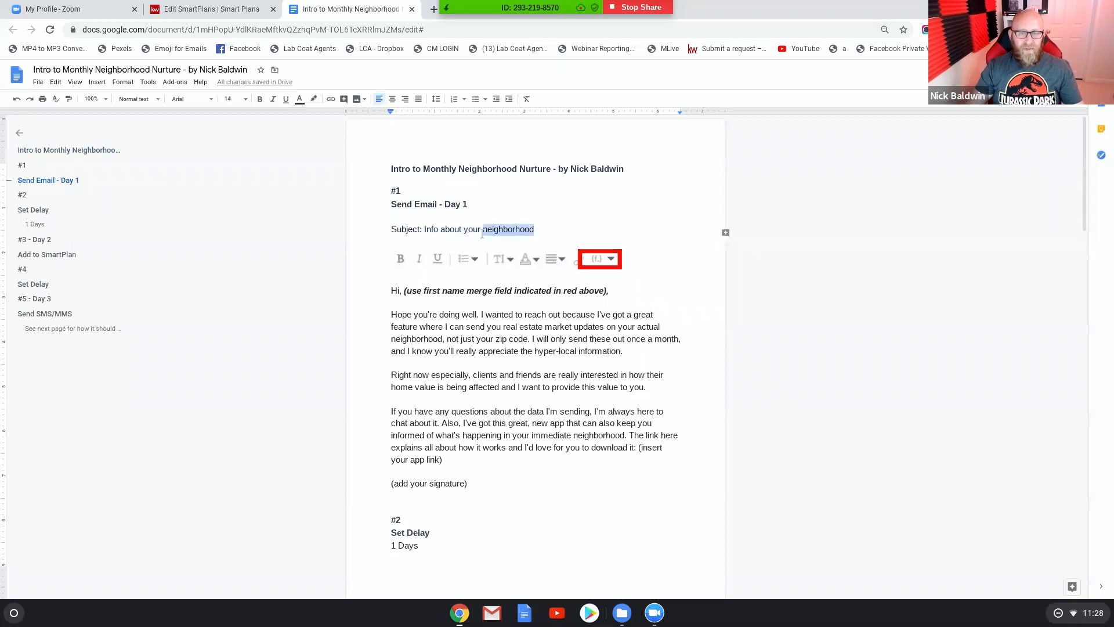
{"action": "right_click", "coordinate": [508, 229]}
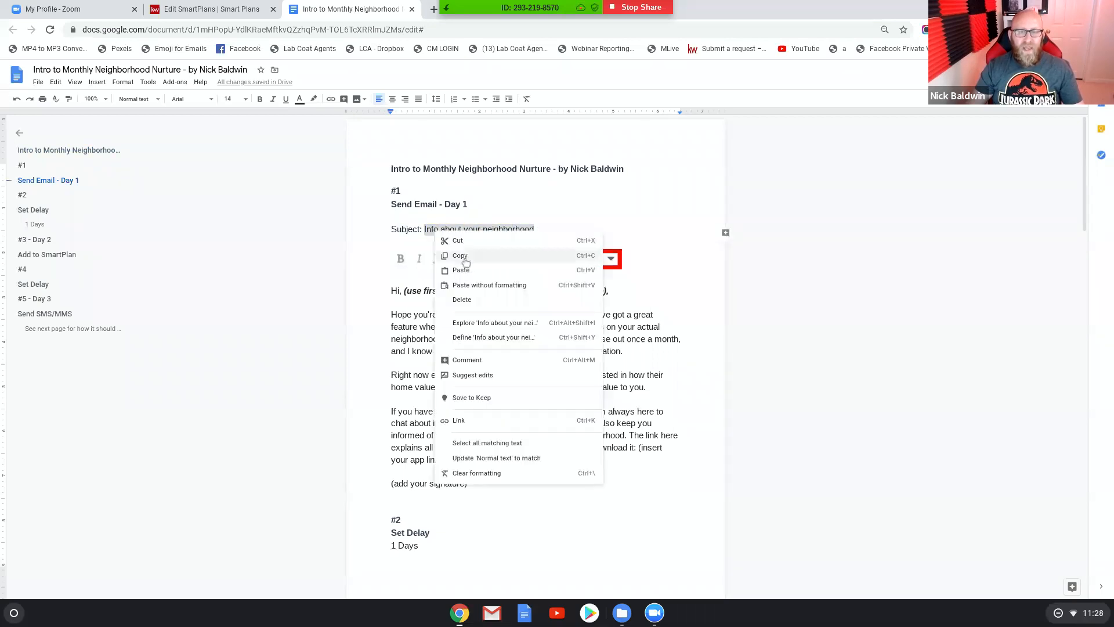
{"action": "left_click", "coordinate": [210, 8]}
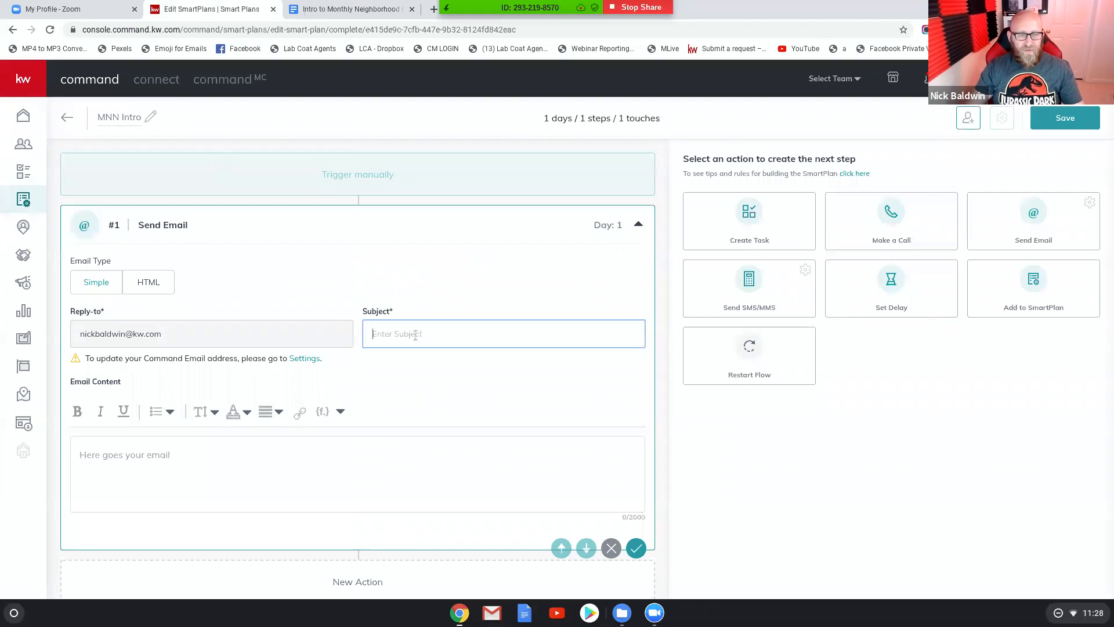
Enter 'Info about your neighborhood' as the Send Email #1 subject, then return to the script
{"action": "type", "text": "Info about your neighborhood"}
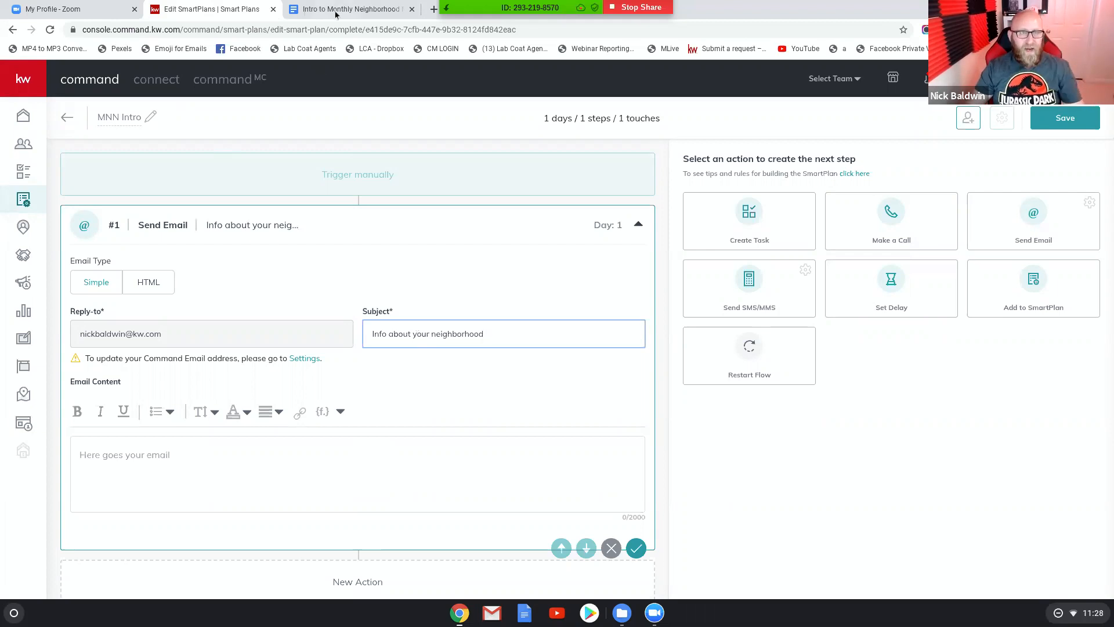
{"action": "left_click", "coordinate": [349, 9]}
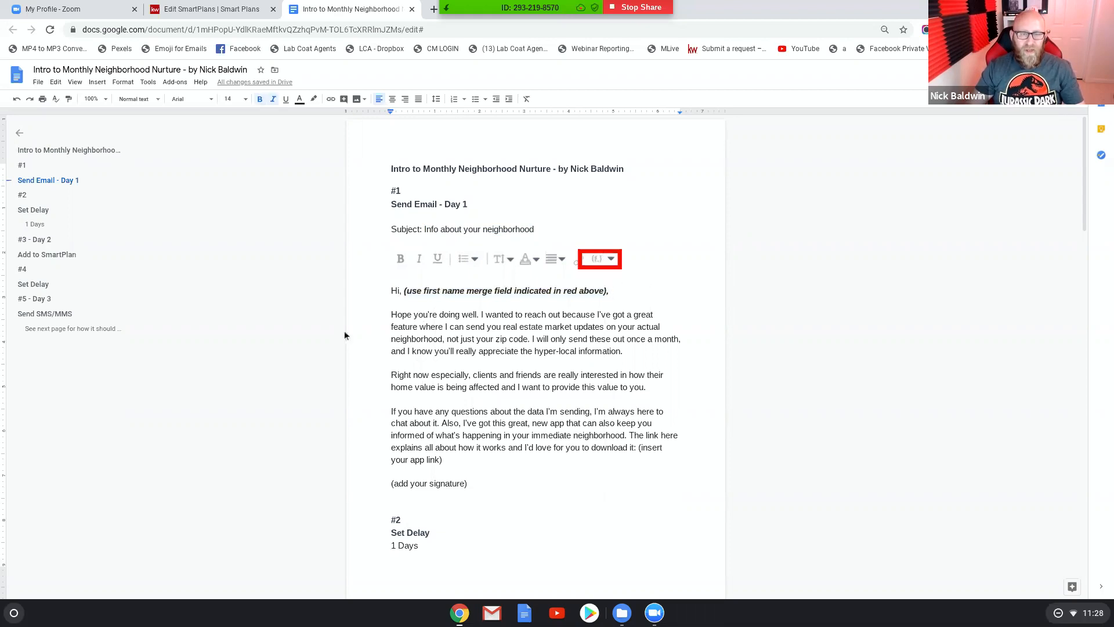
Copy the email body paragraphs from the script and switch back to KW Command
{"action": "left_click_drag", "start_coordinate": [390, 314], "coordinate": [442, 459]}
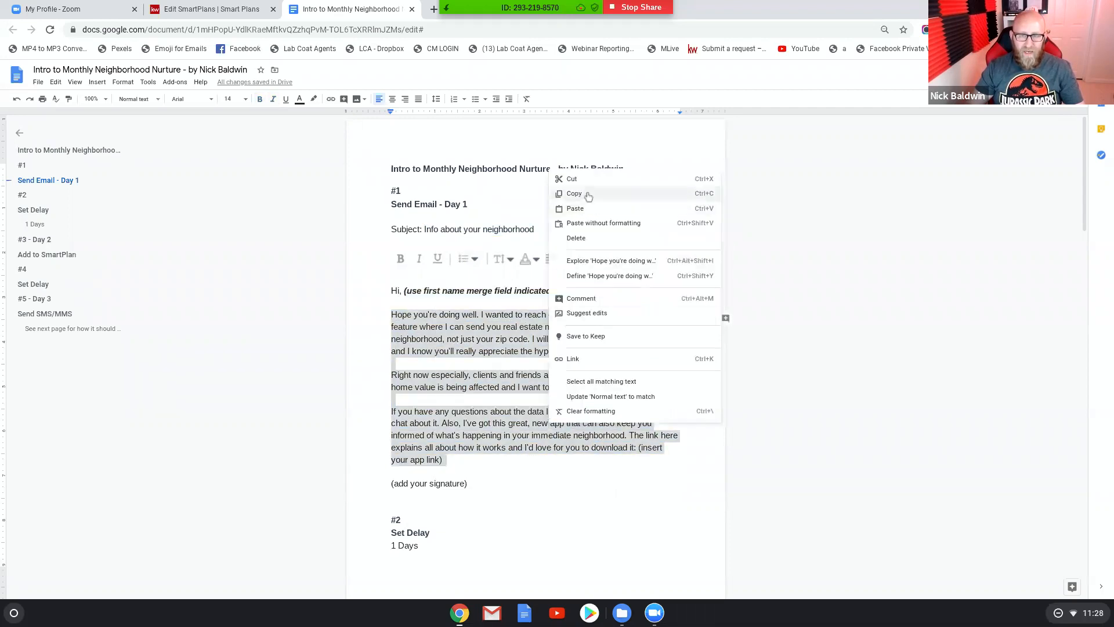
{"action": "left_click", "coordinate": [207, 8]}
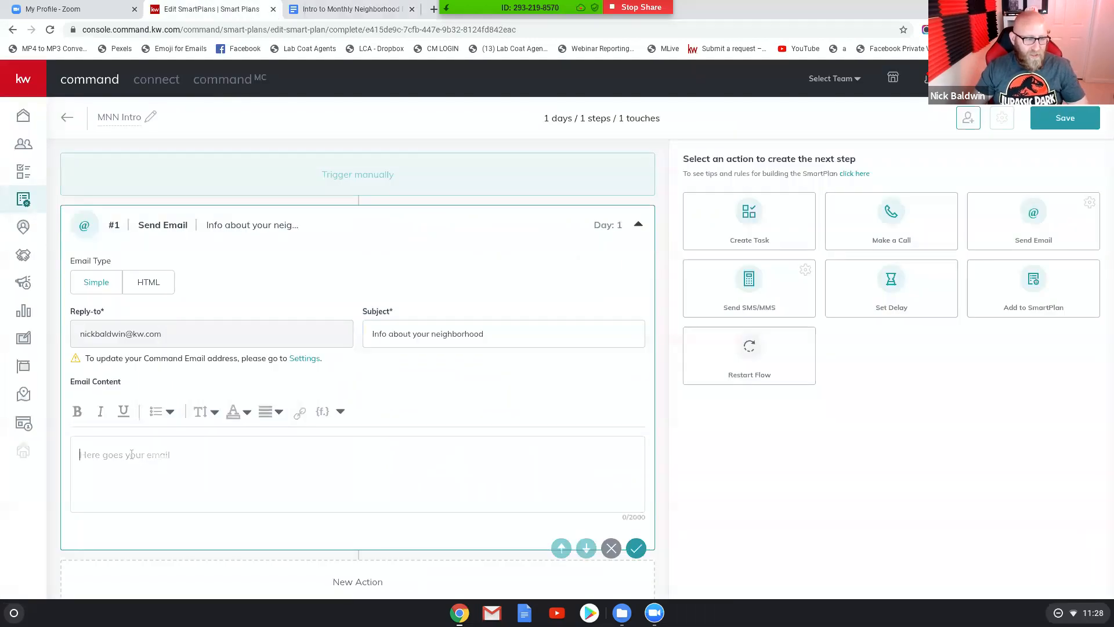
Start the email body with 'Hi {contact.first.name},' using the merge field menu
{"action": "type", "text": "Hi"}
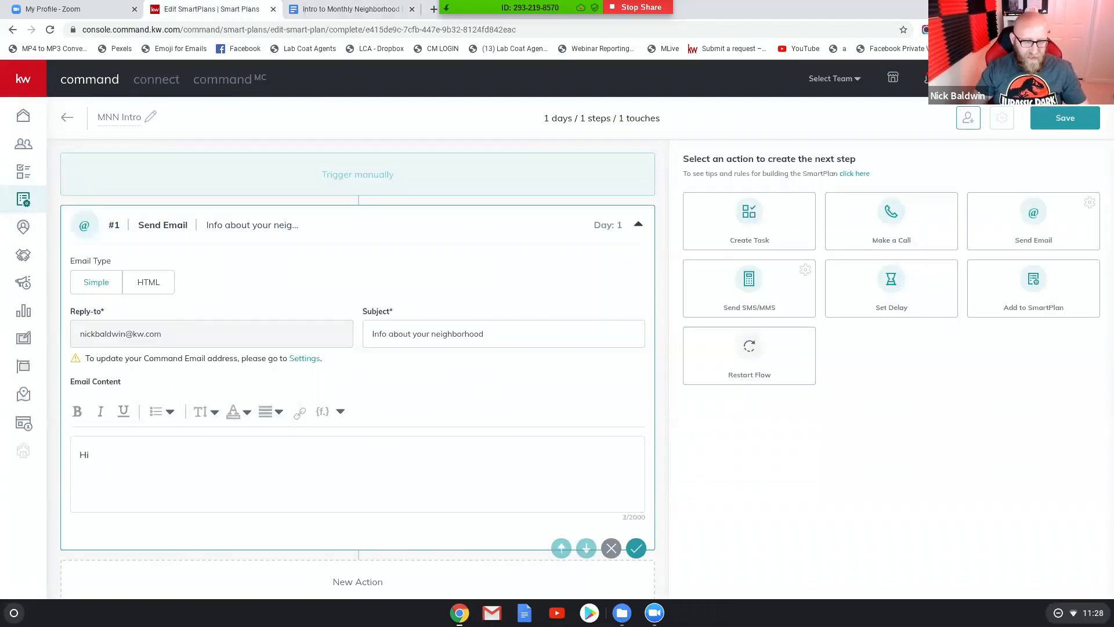
{"action": "left_click", "coordinate": [322, 411]}
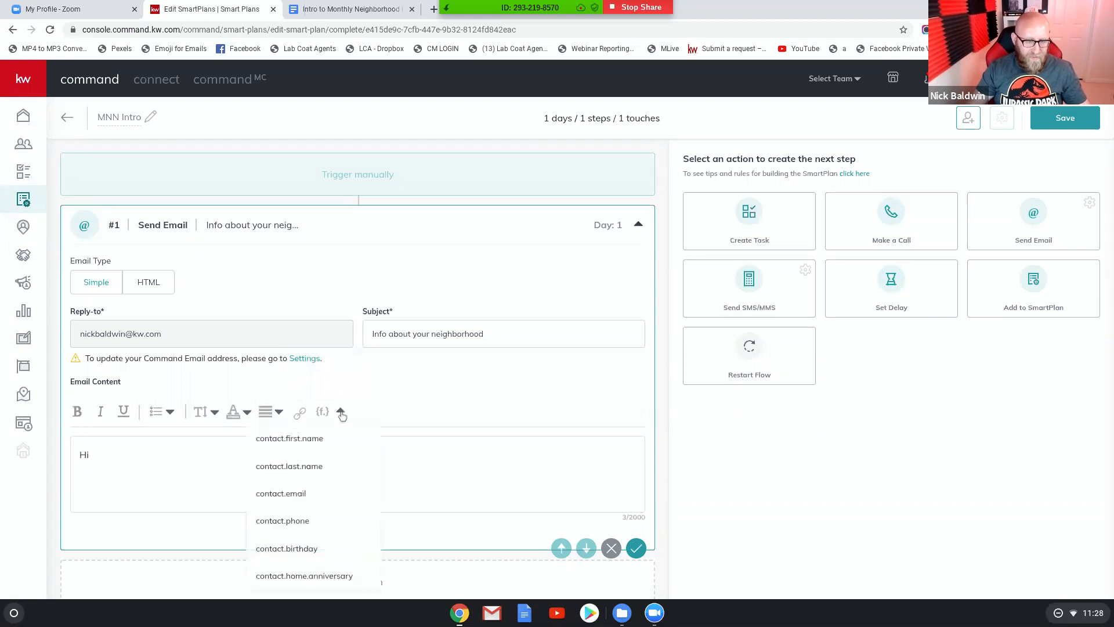
{"action": "left_click", "coordinate": [289, 438]}
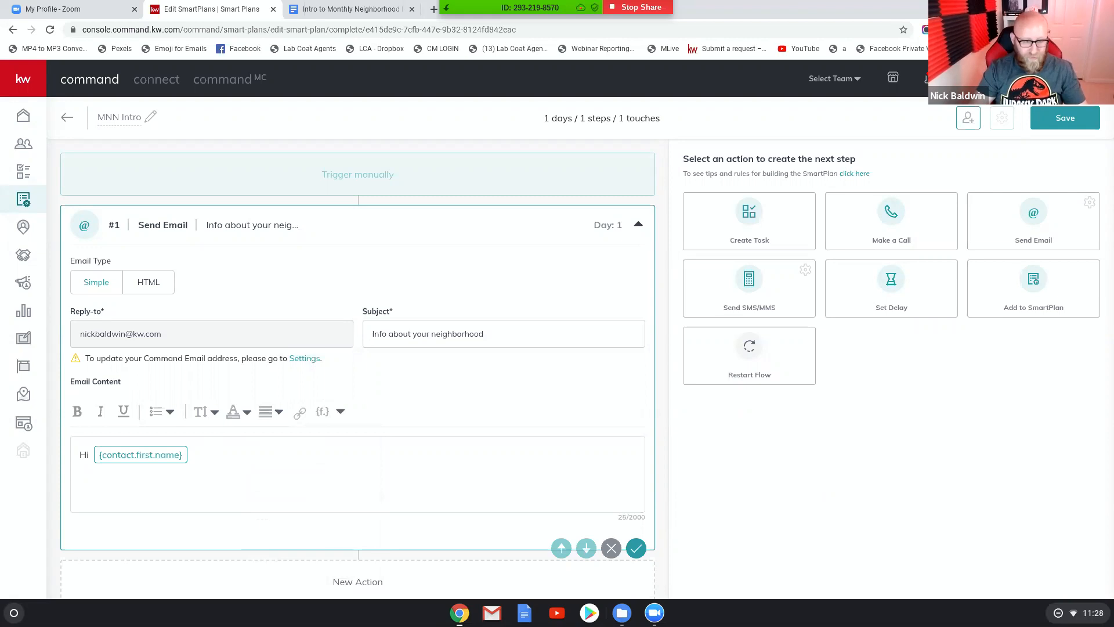
{"action": "type", "text": ","}
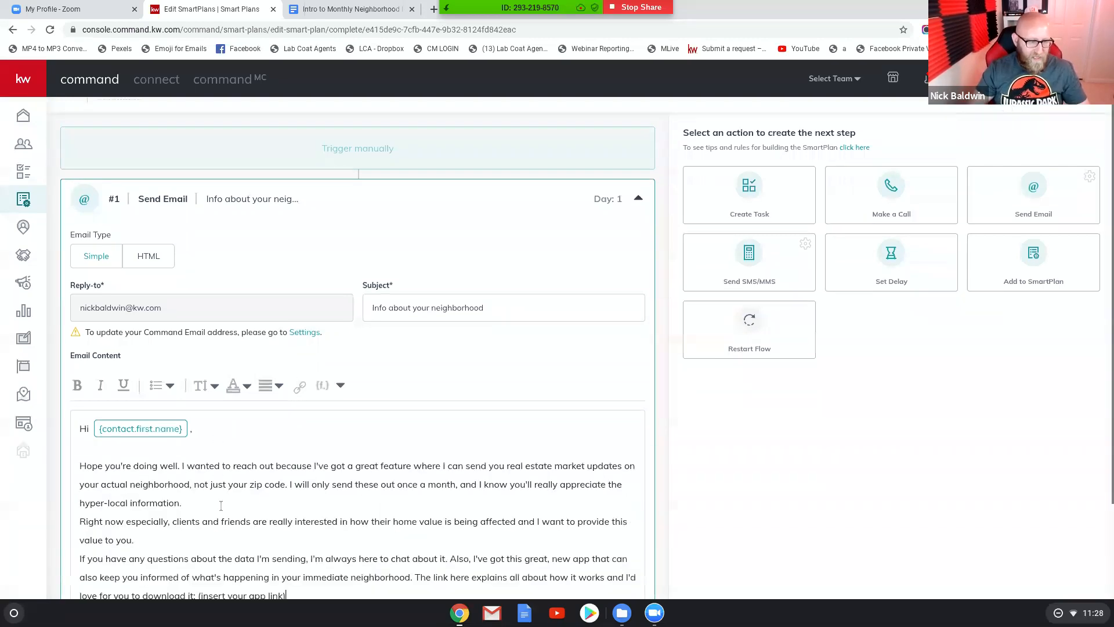
Add the copied paragraphs, remove the '(insert your app link)' placeholder, and save the email step
{"action": "scroll", "scroll_direction": "down", "scroll_amount": 3}
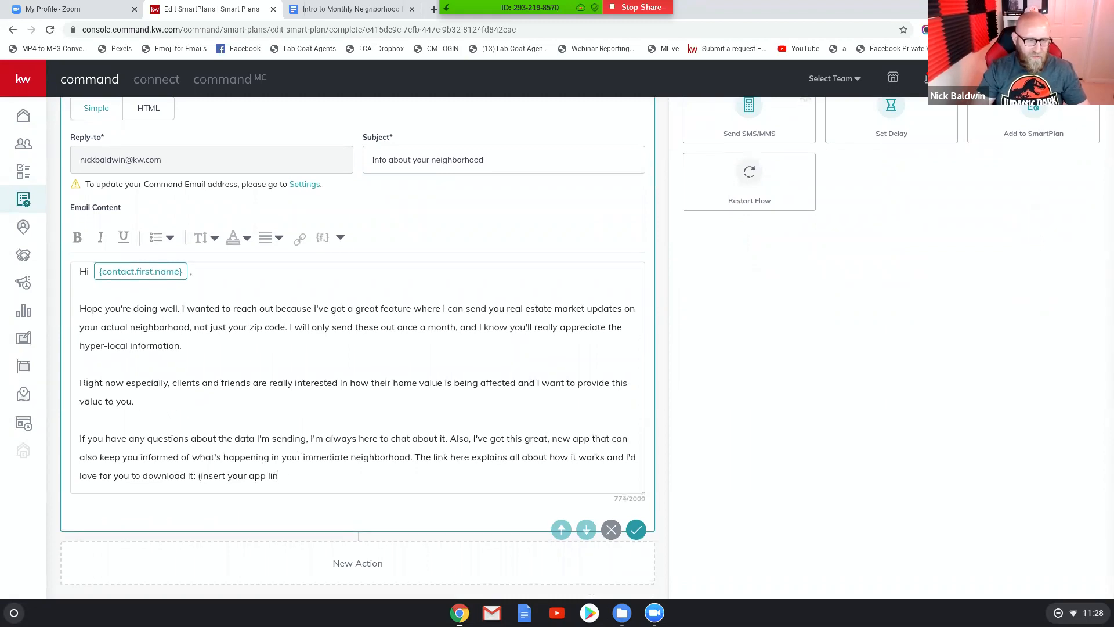
{"action": "key", "text": "Backspace"}
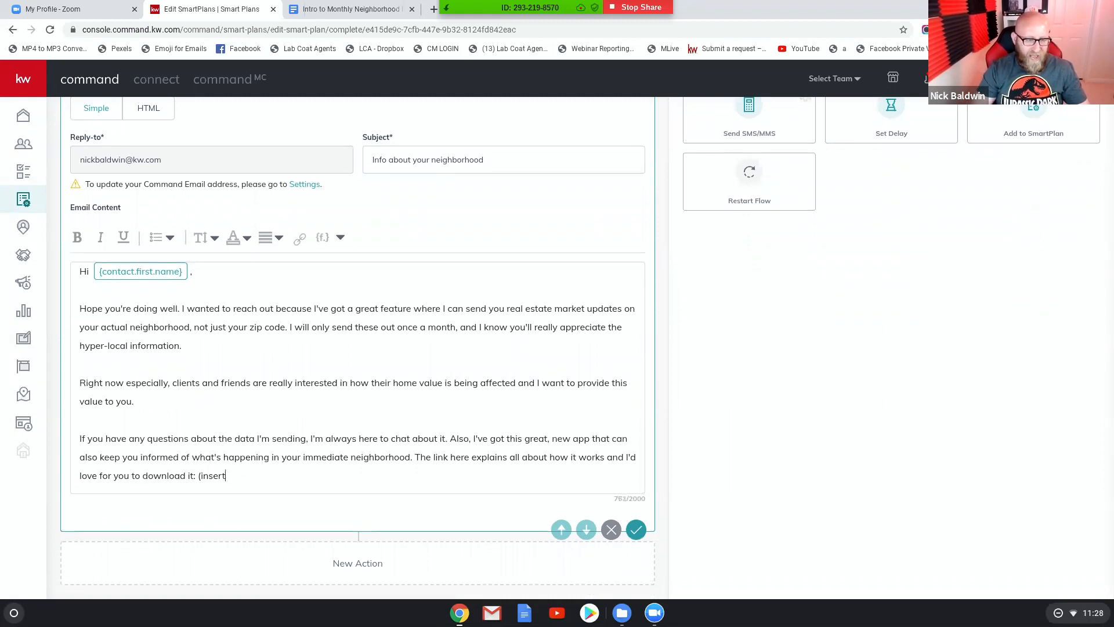
{"action": "key", "text": "Backspace"}
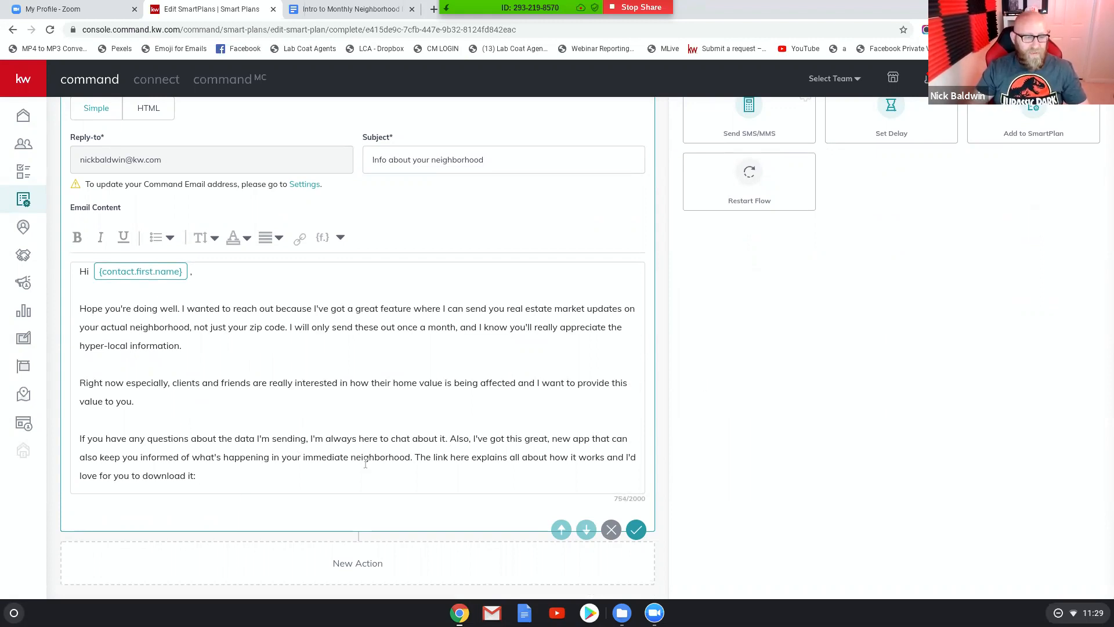
{"action": "mouse_move", "coordinate": [232, 475]}
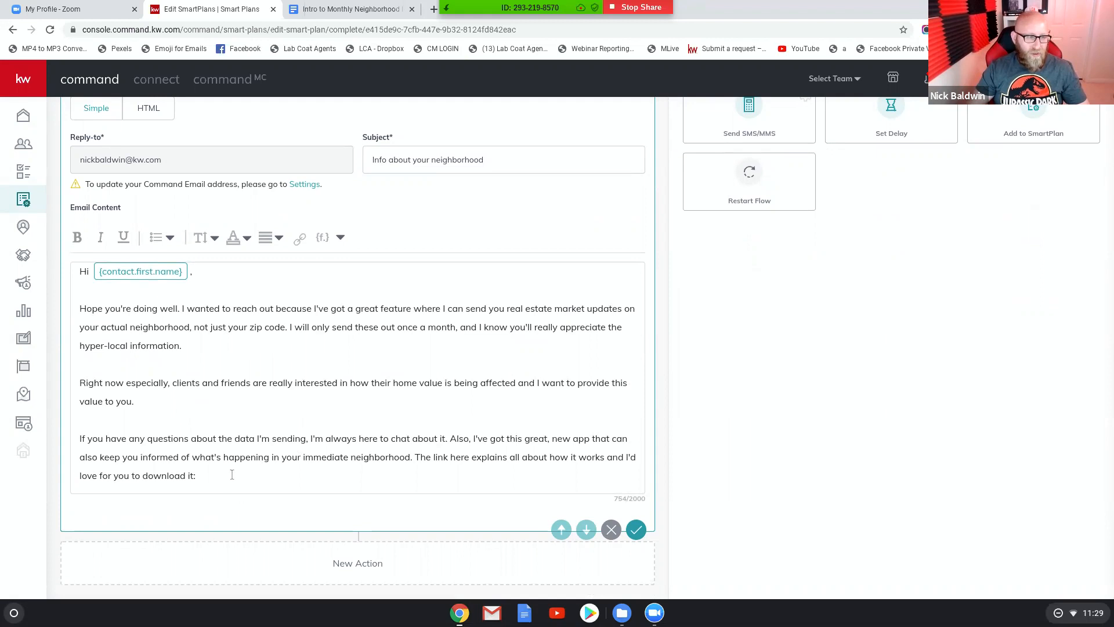
{"action": "mouse_move", "coordinate": [23, 422]}
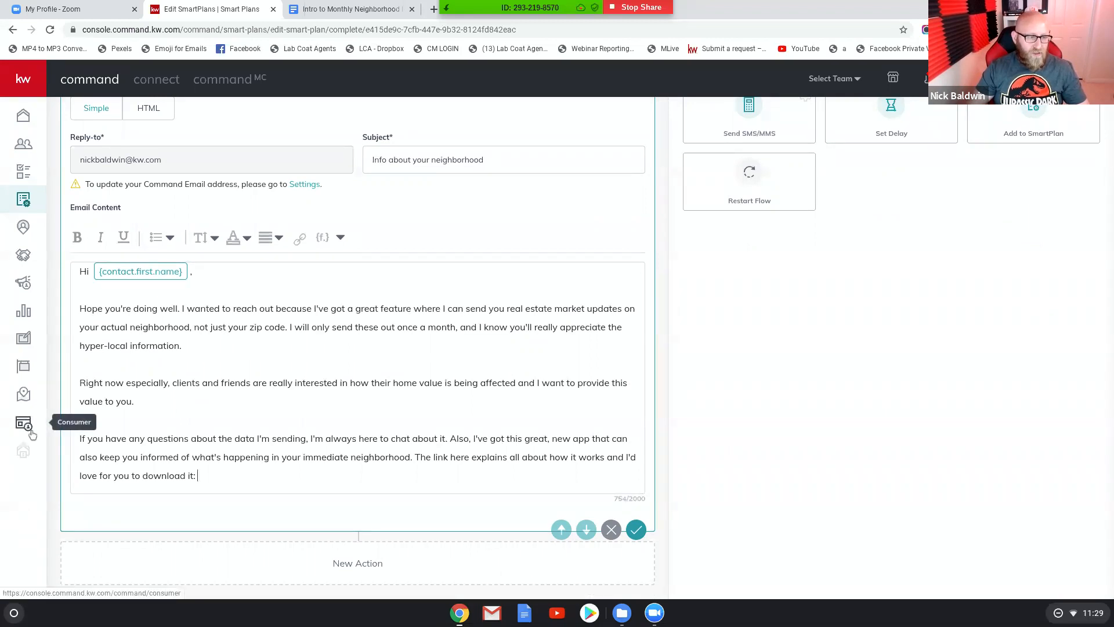
{"action": "mouse_move", "coordinate": [635, 530]}
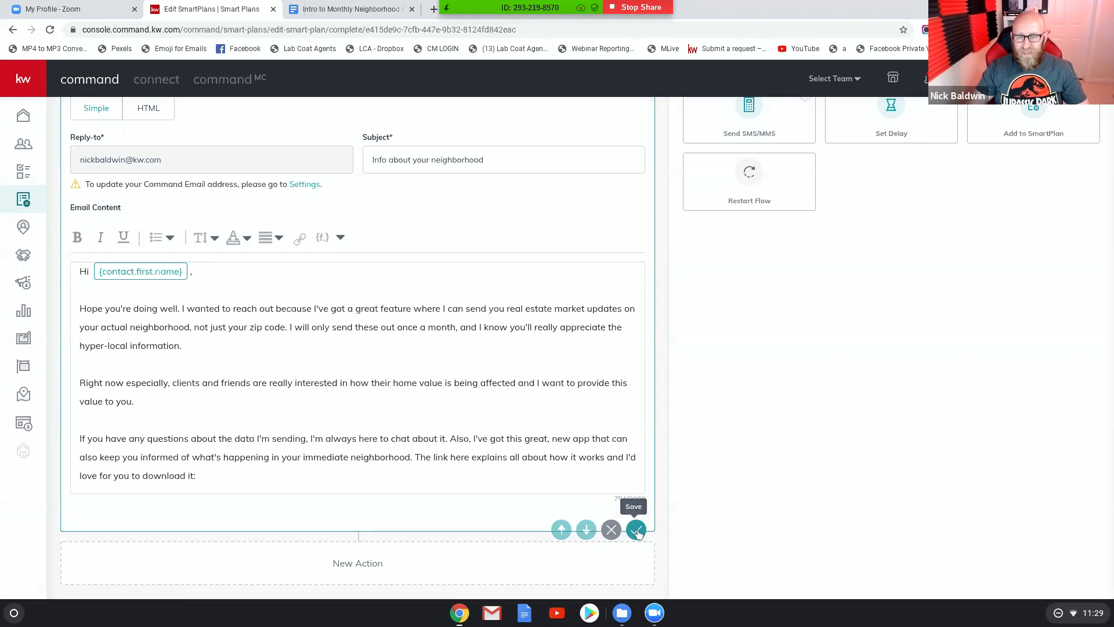
{"action": "left_click", "coordinate": [635, 529]}
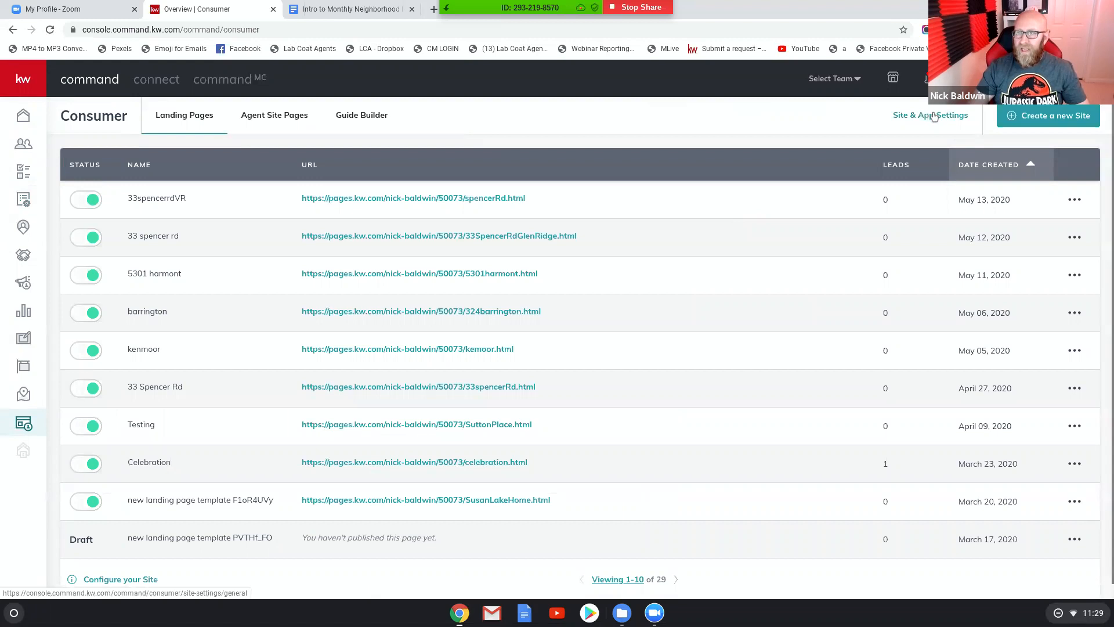
From My SmartPlans, find the MNN Intro row on the last page and open it for editing
{"action": "left_click", "coordinate": [929, 115]}
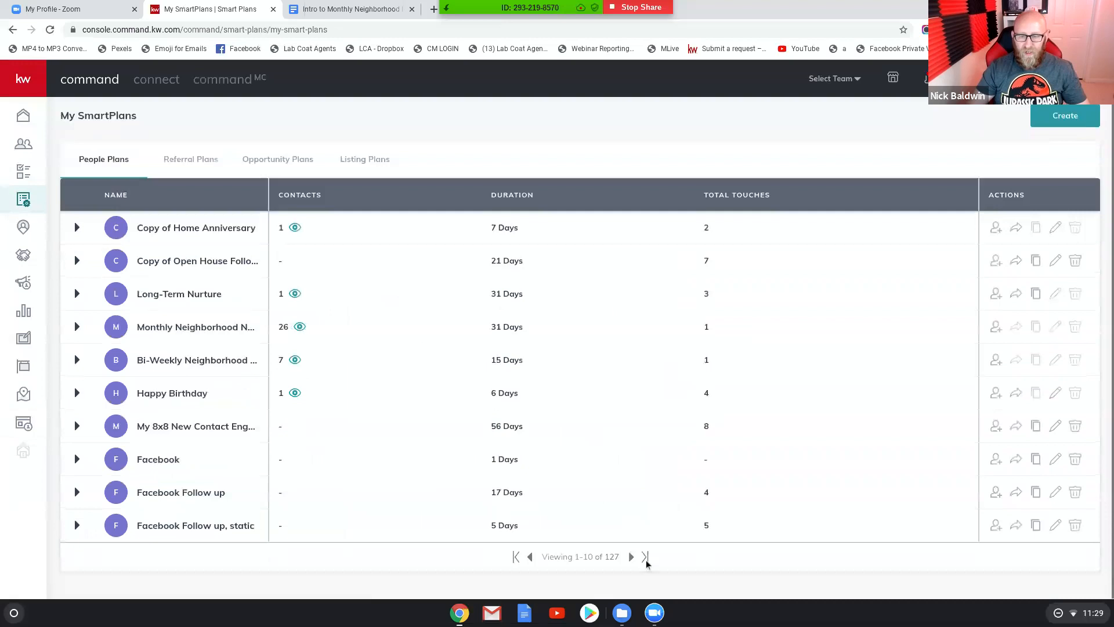
{"action": "left_click", "coordinate": [645, 556]}
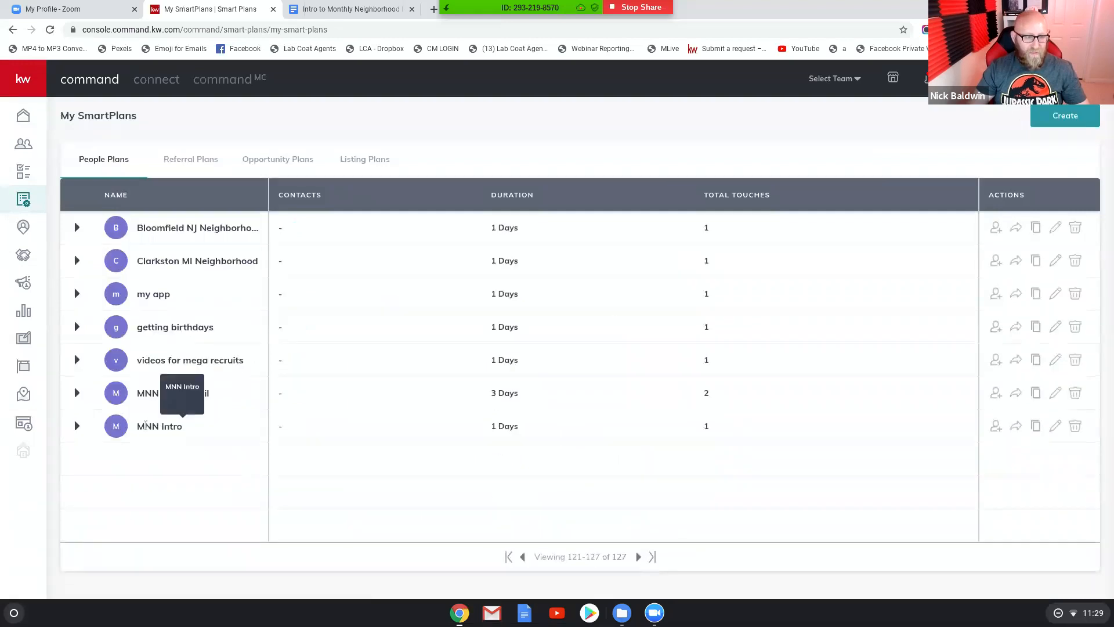
{"action": "mouse_move", "coordinate": [1056, 426]}
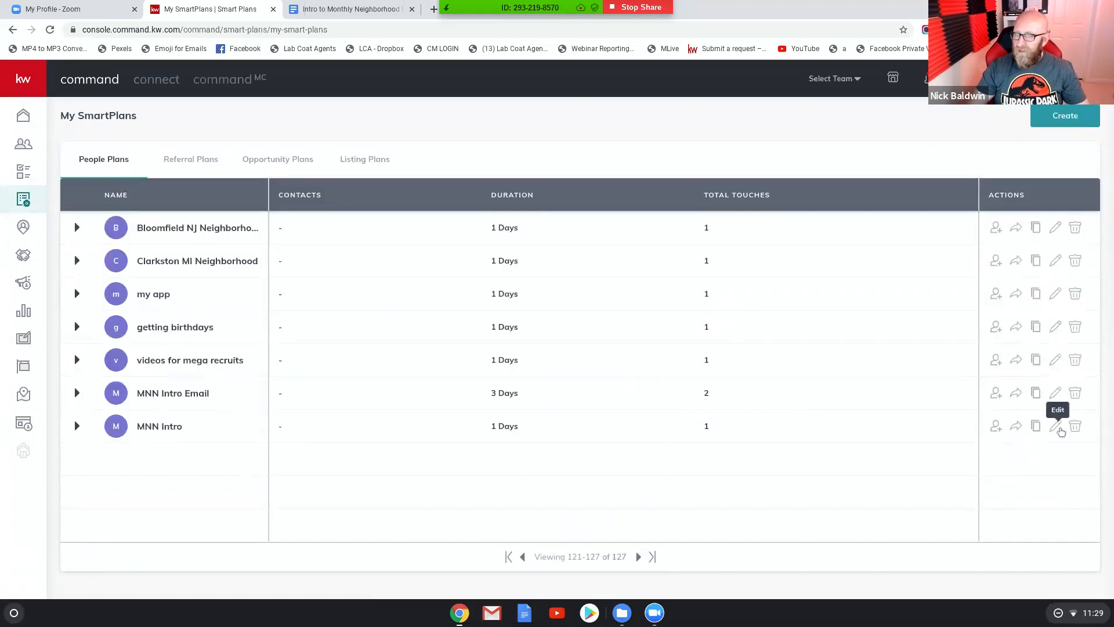
{"action": "left_click", "coordinate": [1056, 426]}
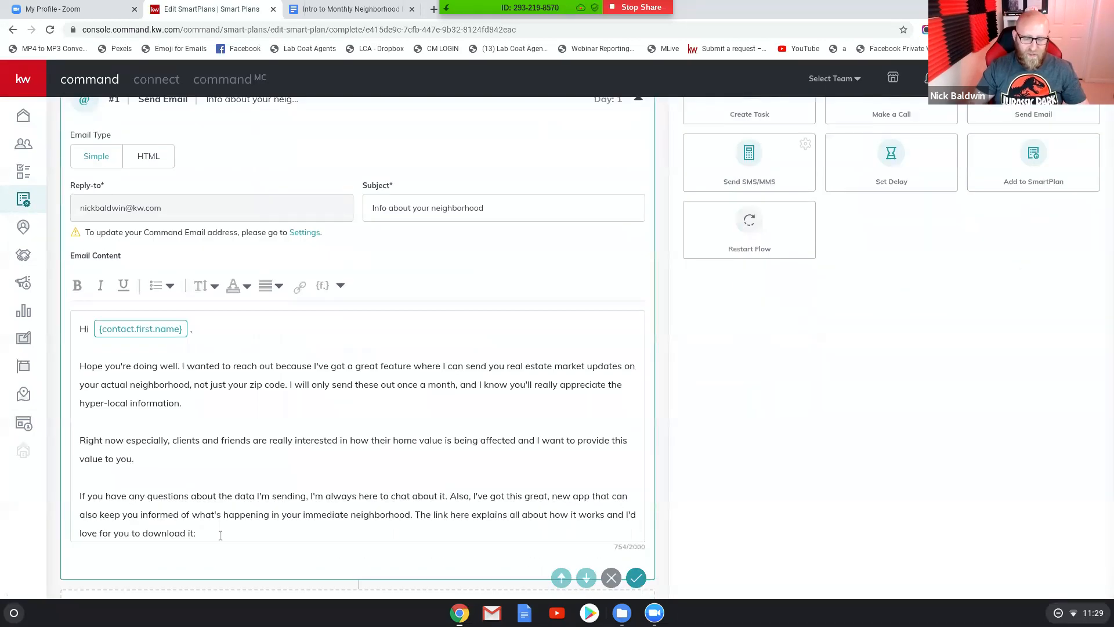
{"action": "type", "text": "https://app.kw.com/KW2MQBZQ1"}
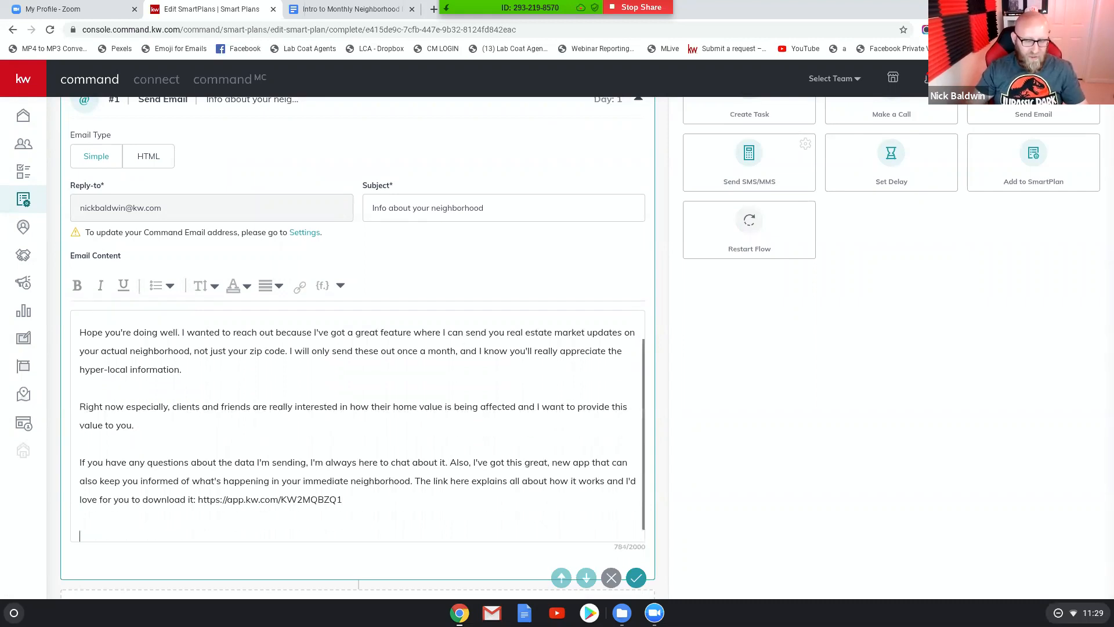
{"action": "type", "text": "Best"}
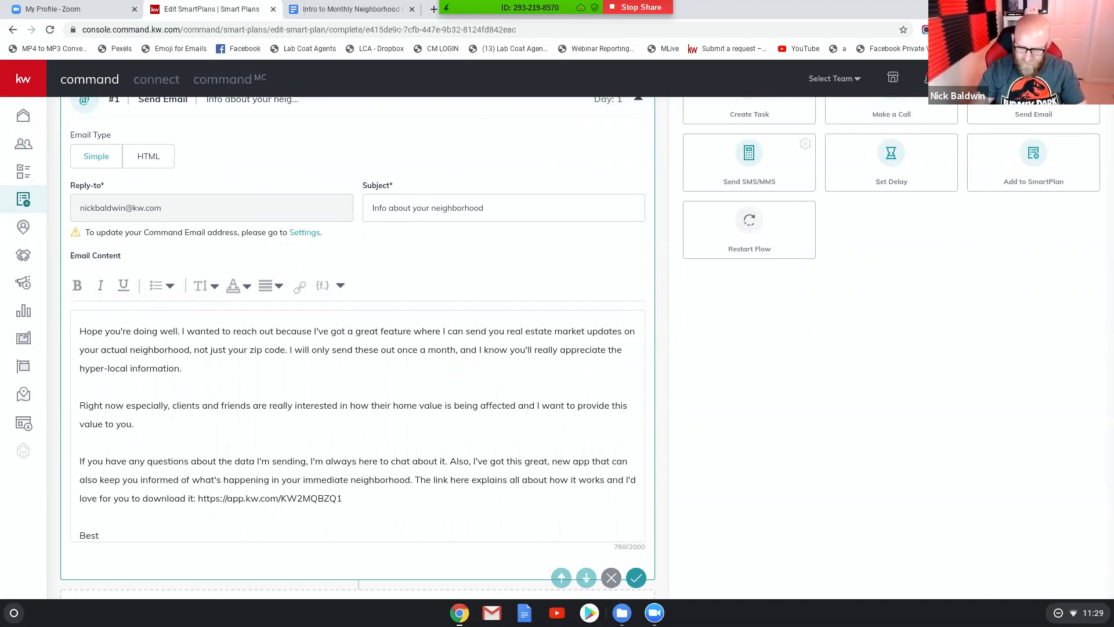
{"action": "type", "text": "Nick"}
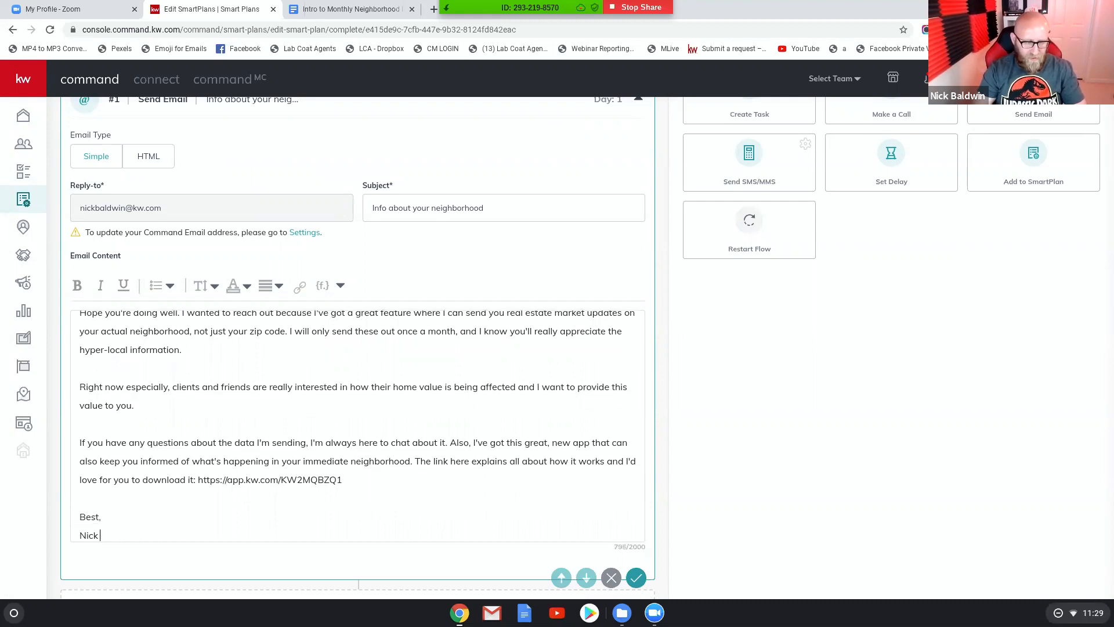
{"action": "type", "text": "Baldwin"}
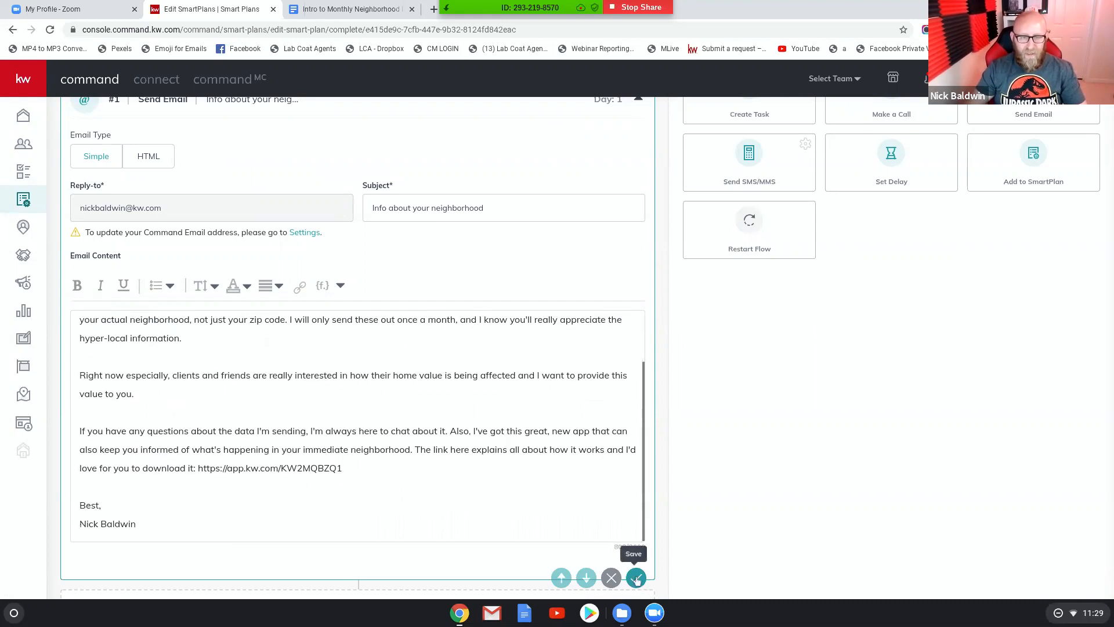
{"action": "left_click", "coordinate": [635, 576]}
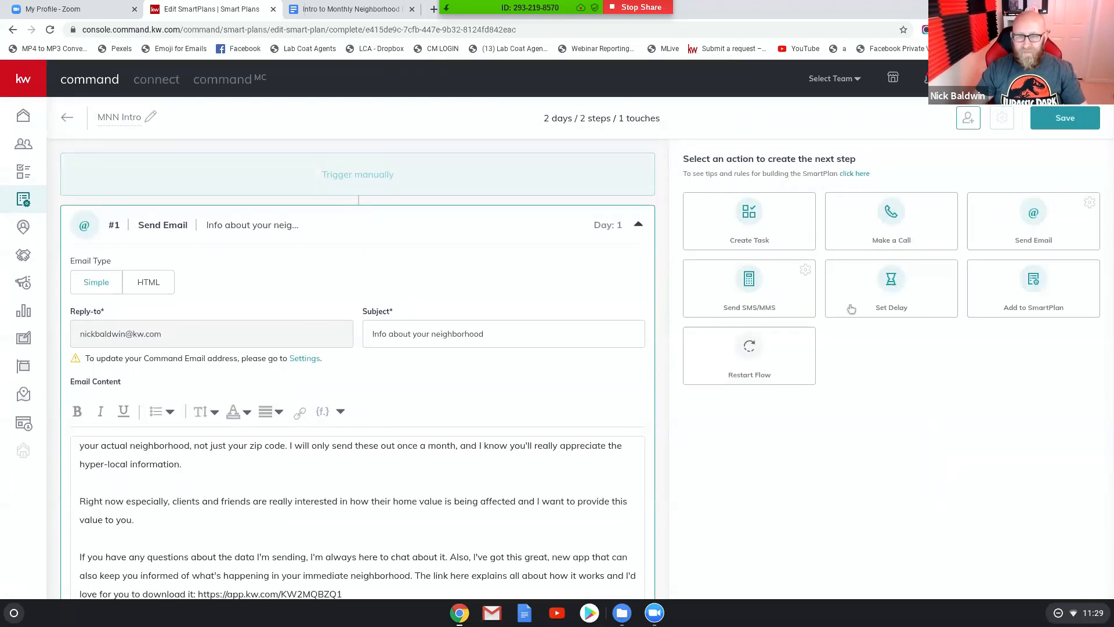
Add a Set Delay step of 1 day after the email and save it
{"action": "left_click", "coordinate": [890, 288]}
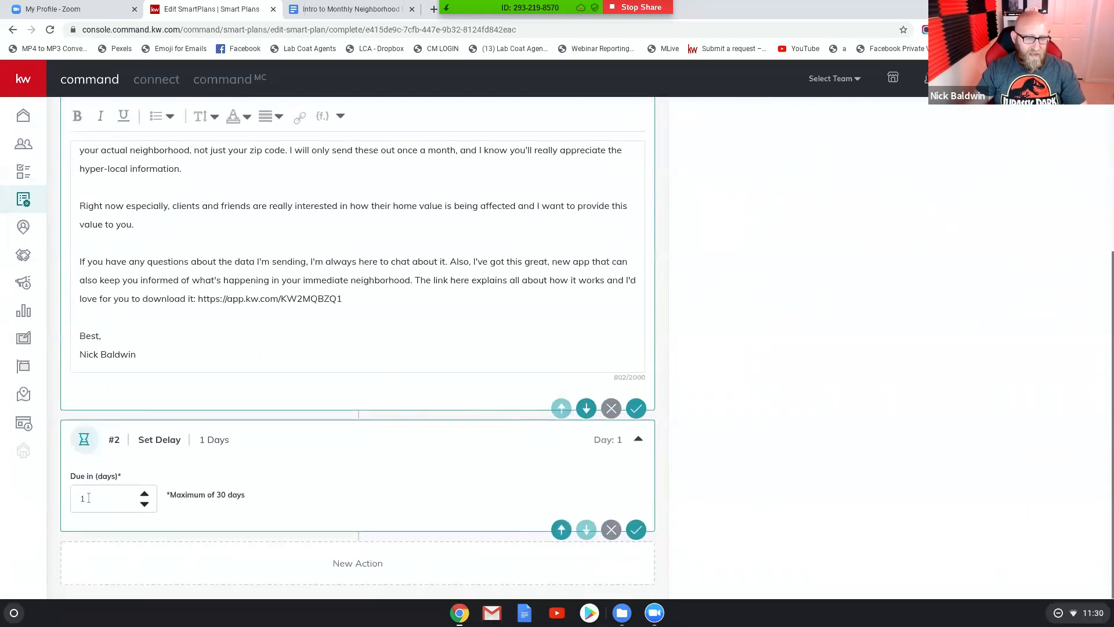
{"action": "left_click", "coordinate": [636, 530]}
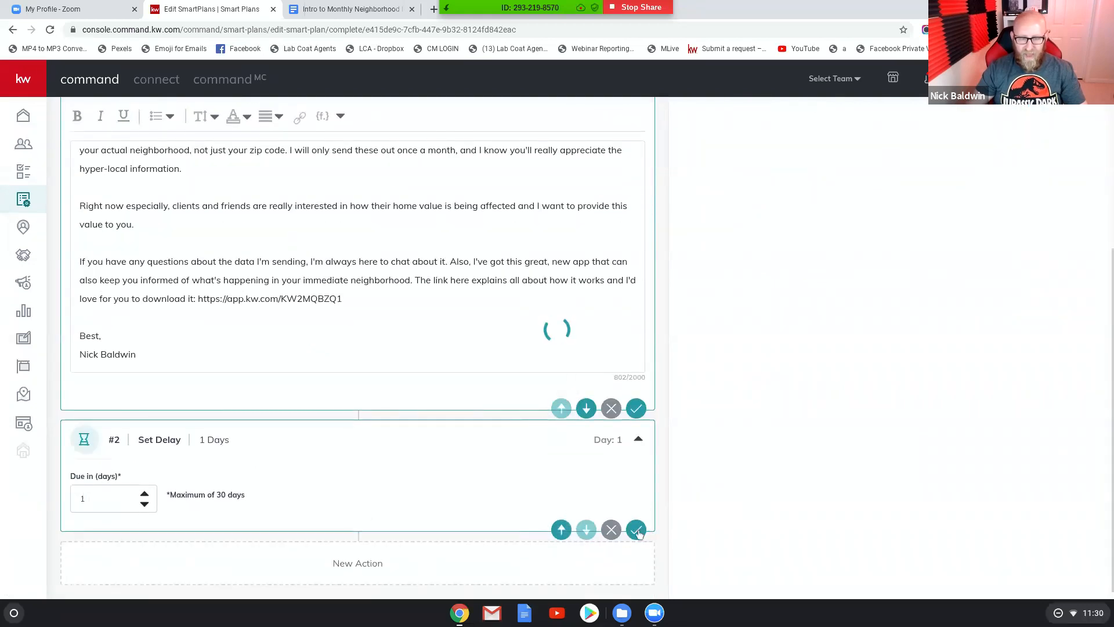
{"action": "left_click", "coordinate": [636, 529]}
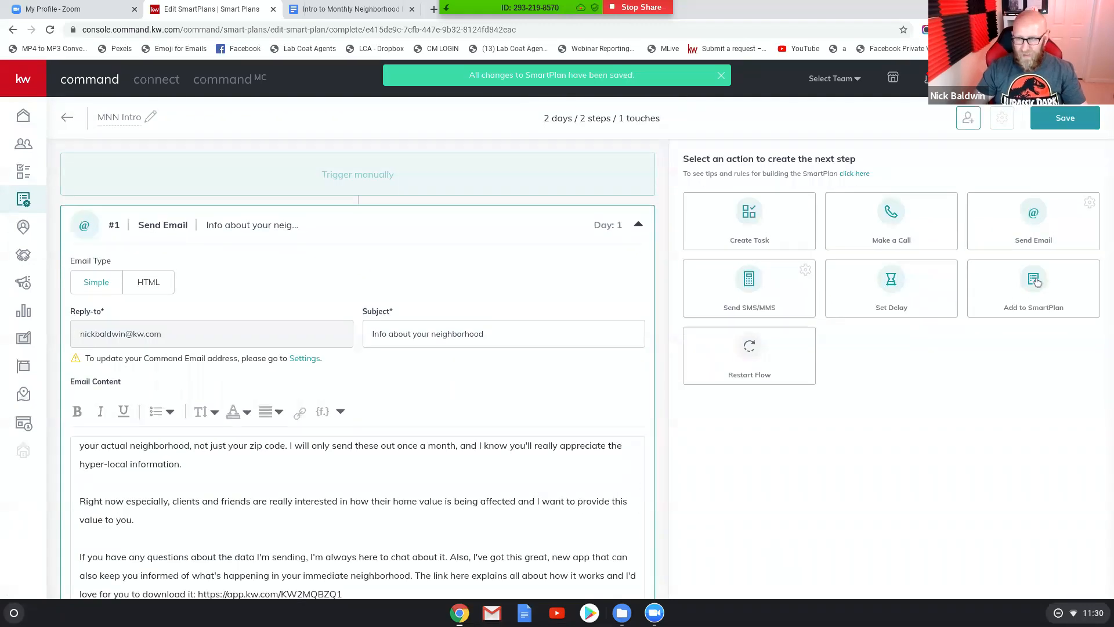
{"action": "scroll", "scroll_direction": "down", "scroll_amount": 3}
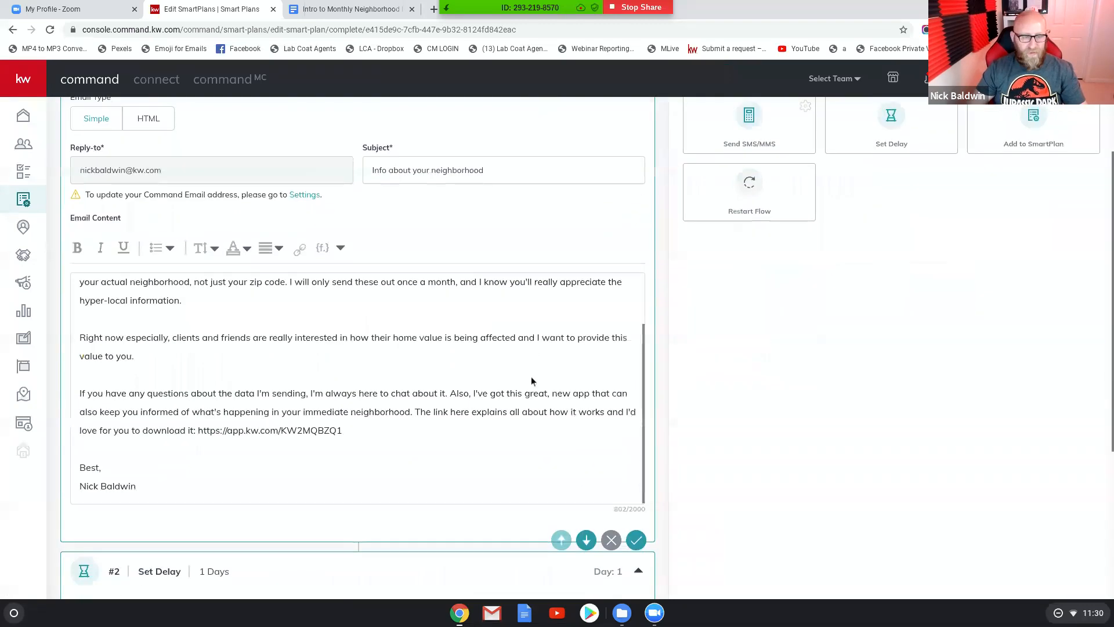
{"action": "scroll", "scroll_direction": "down", "scroll_amount": 3}
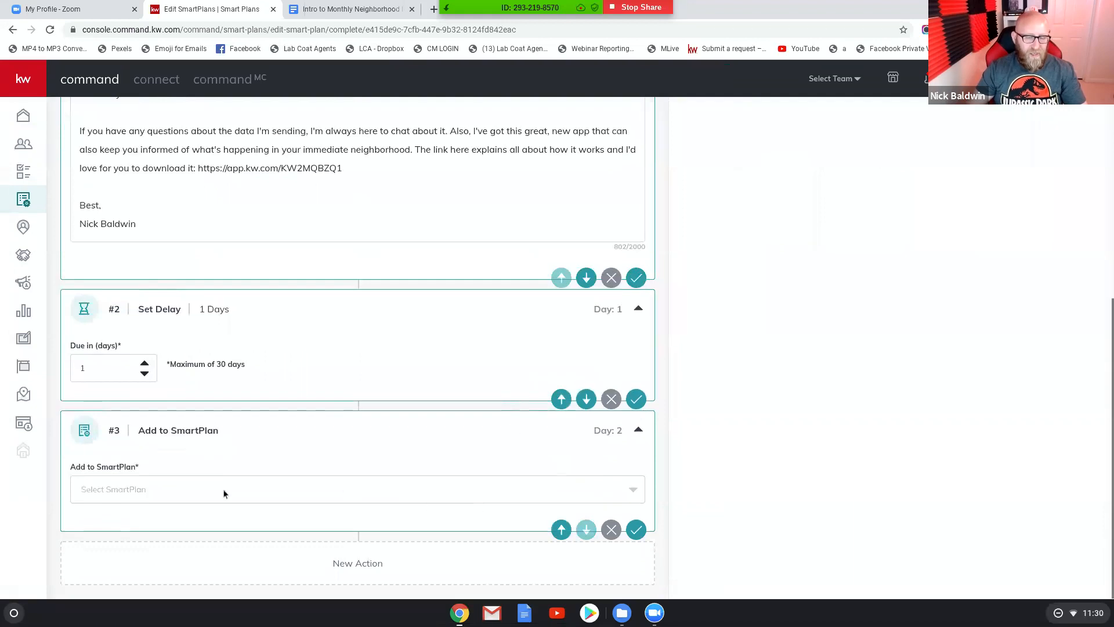
Target the Add to SmartPlan step at Monthly Neighborhood Nurture, save it, and return to the guide
{"action": "left_click", "coordinate": [358, 488]}
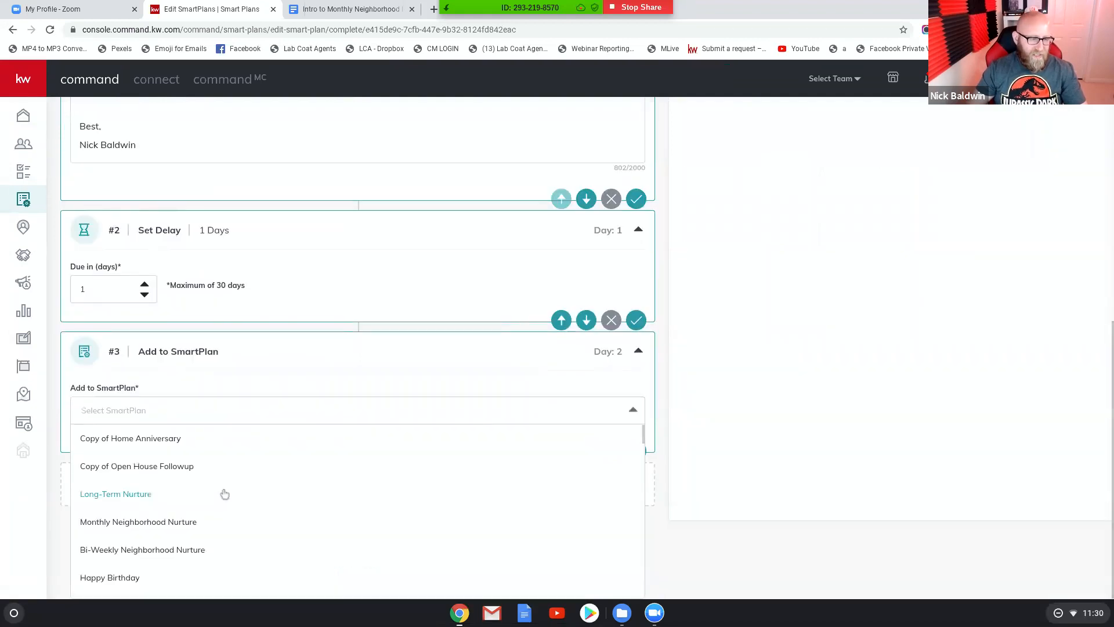
{"action": "left_click", "coordinate": [139, 521]}
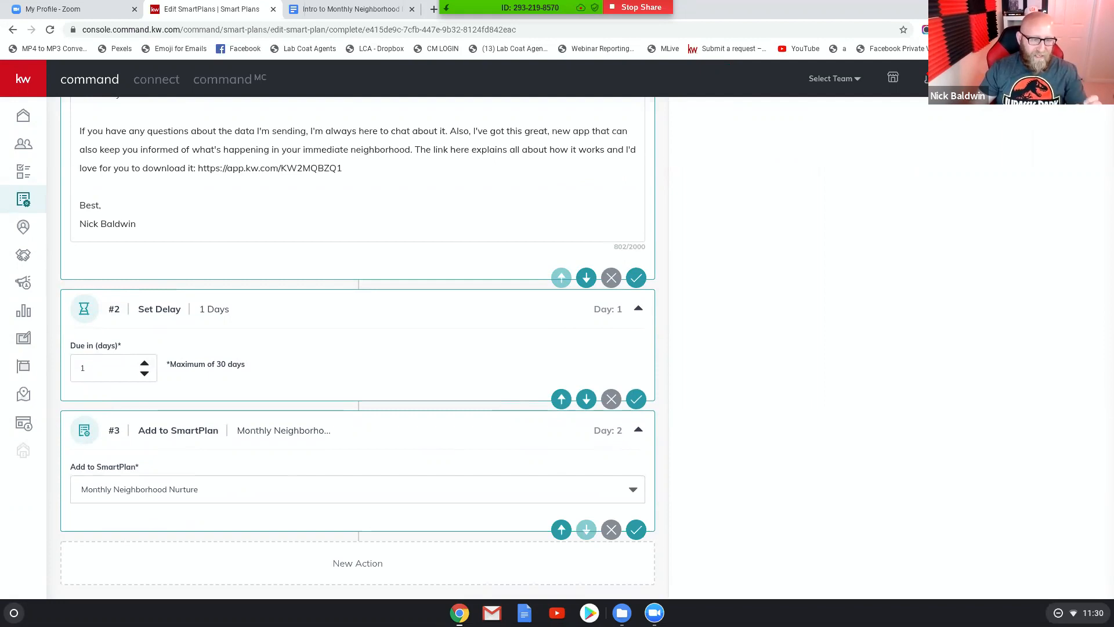
{"action": "mouse_move", "coordinate": [635, 529]}
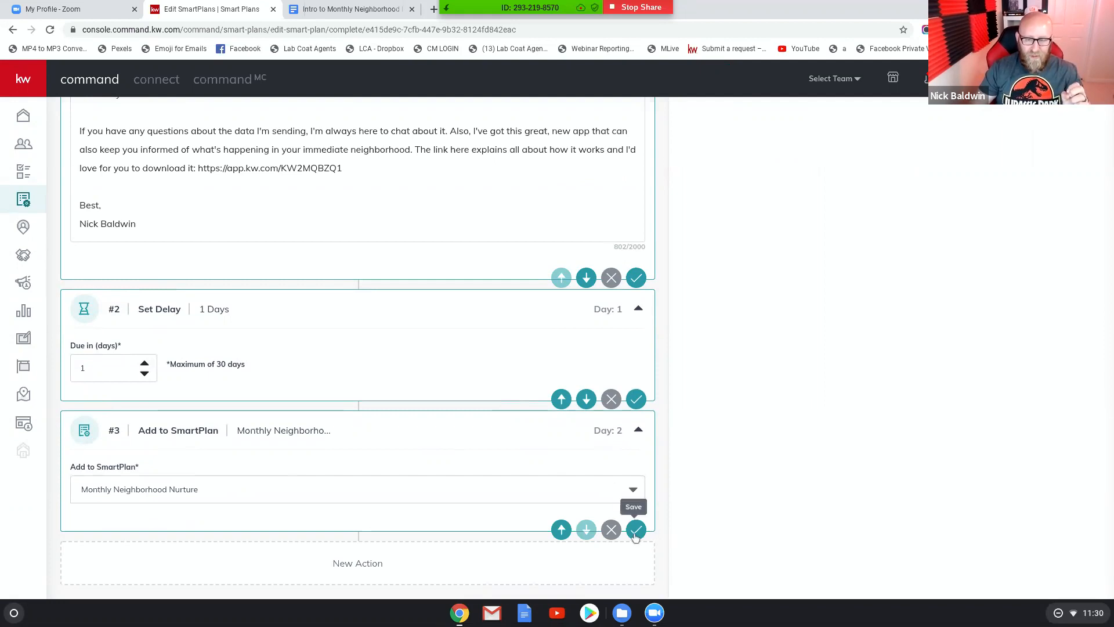
{"action": "left_click", "coordinate": [635, 529]}
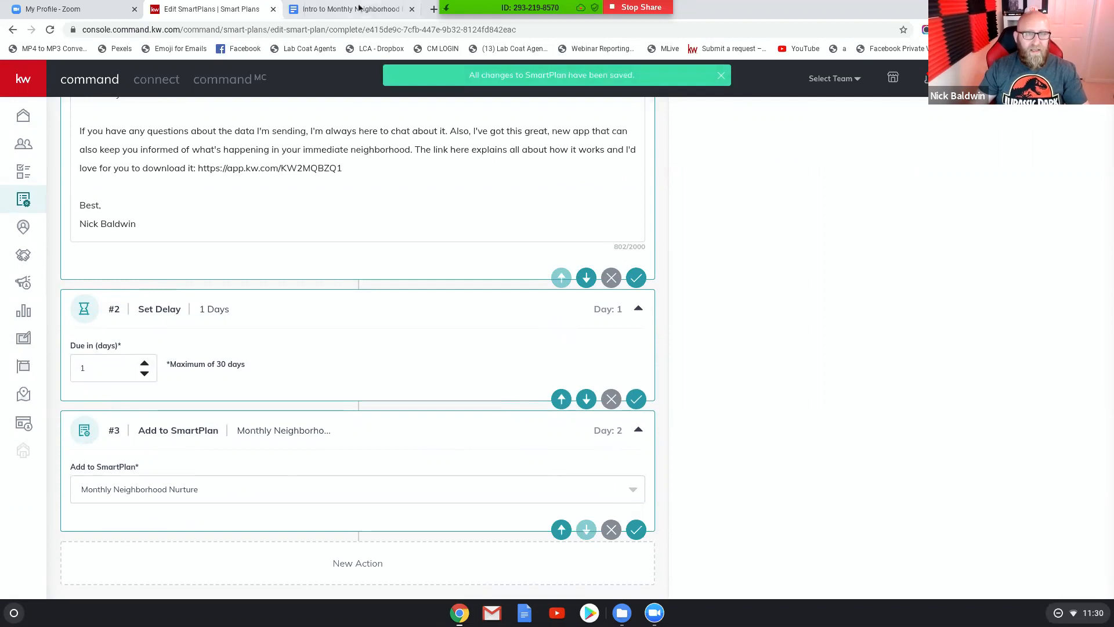
{"action": "left_click", "coordinate": [348, 8]}
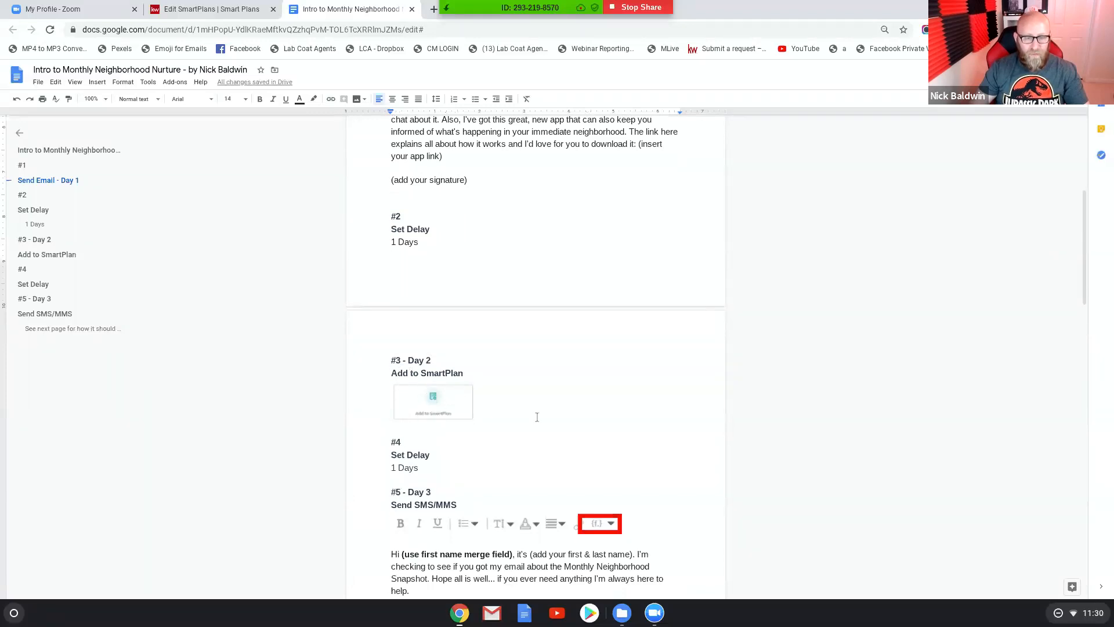
Per the guide's #4, add a saved one-day delay as step 4, then return to the guide
{"action": "scroll", "scroll_direction": "down", "scroll_amount": 3}
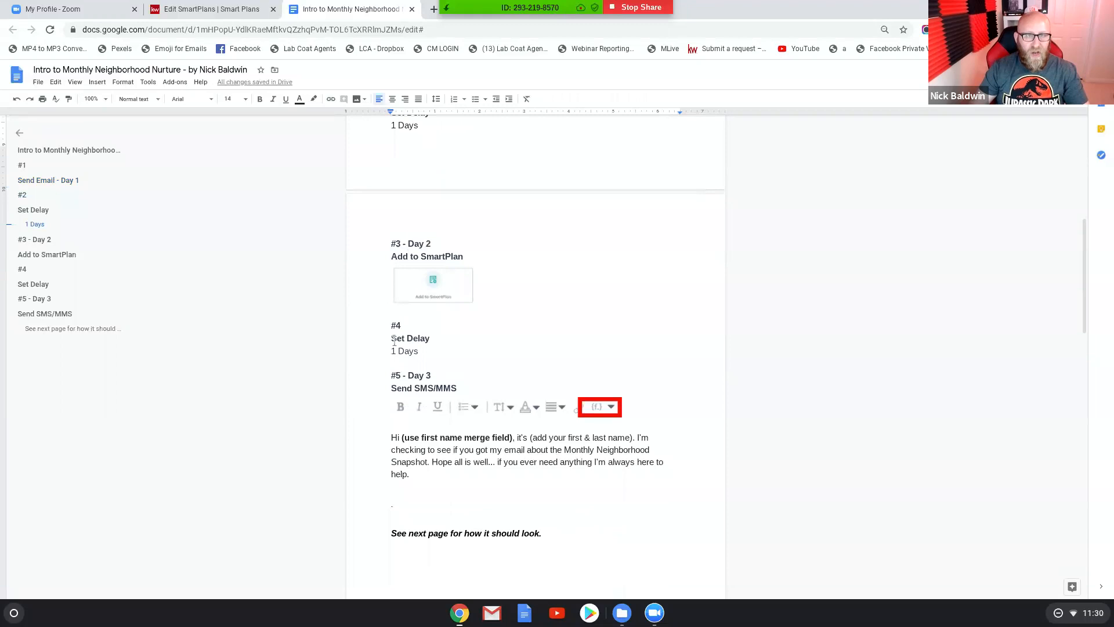
{"action": "left_click", "coordinate": [210, 8]}
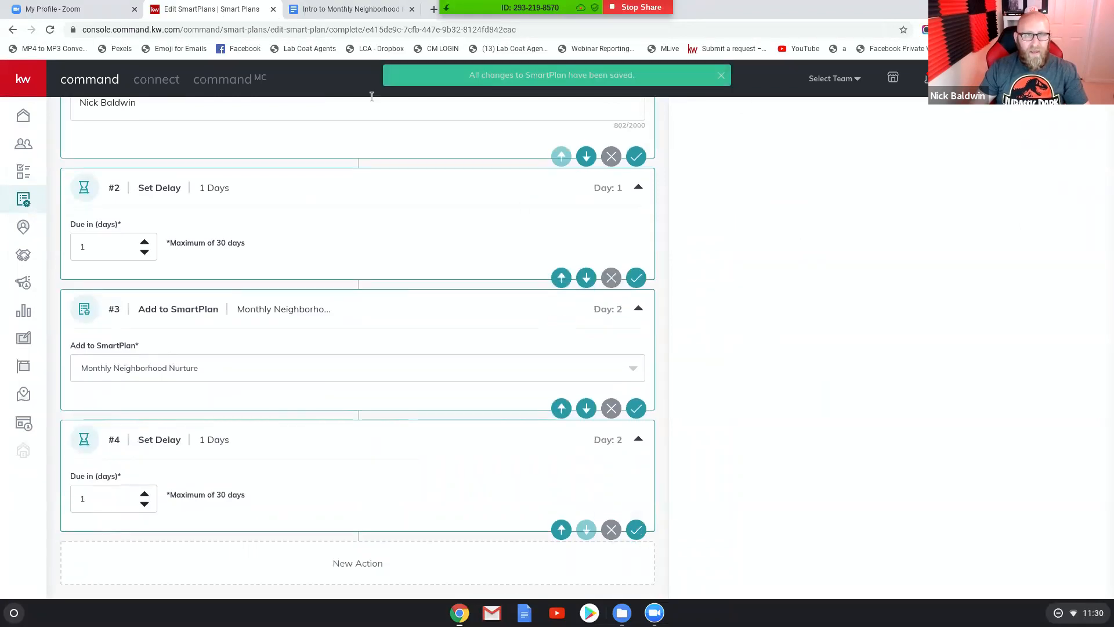
{"action": "left_click", "coordinate": [348, 8]}
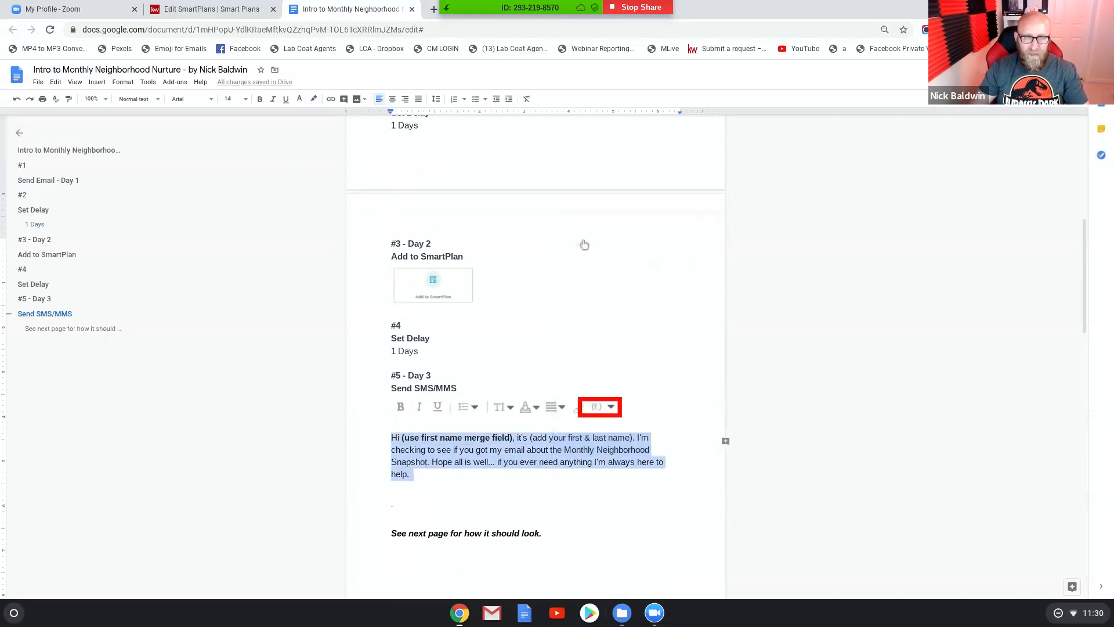
Return to the SmartPlan editor and add a Send SMS/MMS step as step 5
{"action": "left_click", "coordinate": [206, 8]}
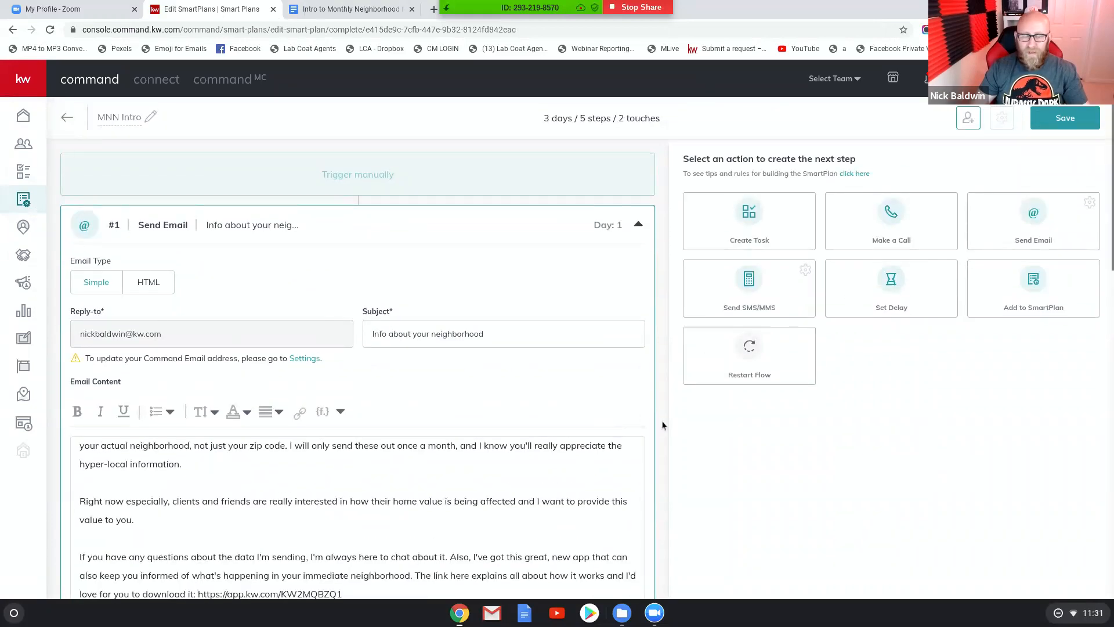
{"action": "scroll", "scroll_direction": "down", "scroll_amount": 3}
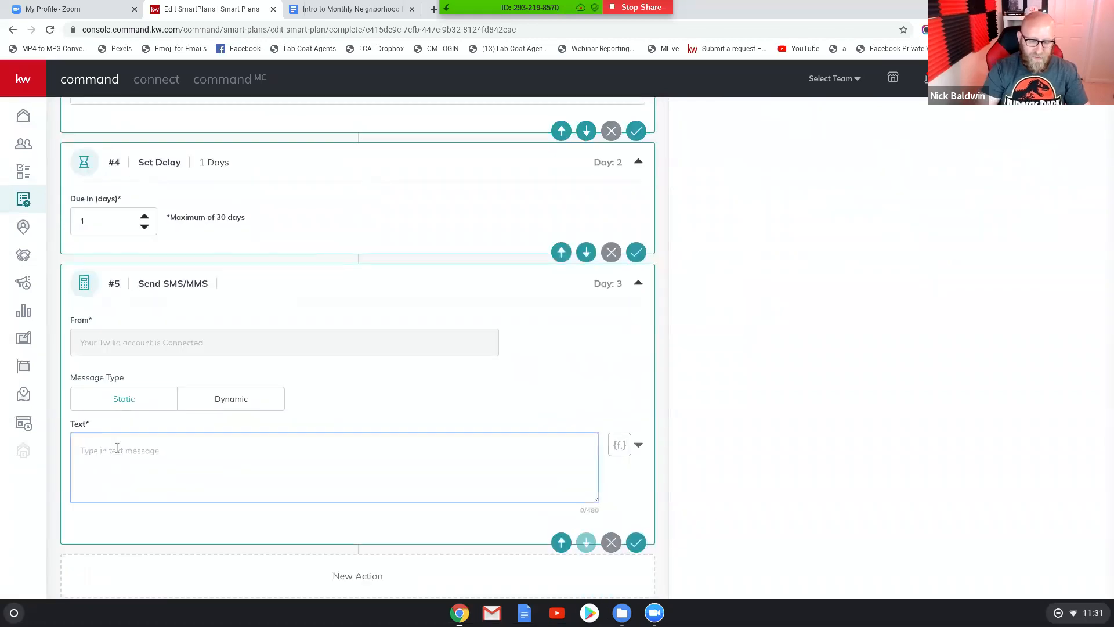
Enter the 'Hi ... I'm checking to se...' message and replace the first-name placeholder with the contact.first.name merge field
{"action": "type", "text": "Hi (use first name merge field) it's (add your first & last name). I'm checking to see if you got my email about the Monthly Neighborhood Snapshot. Hope all is well... if you ever need anything I'm always here to help."}
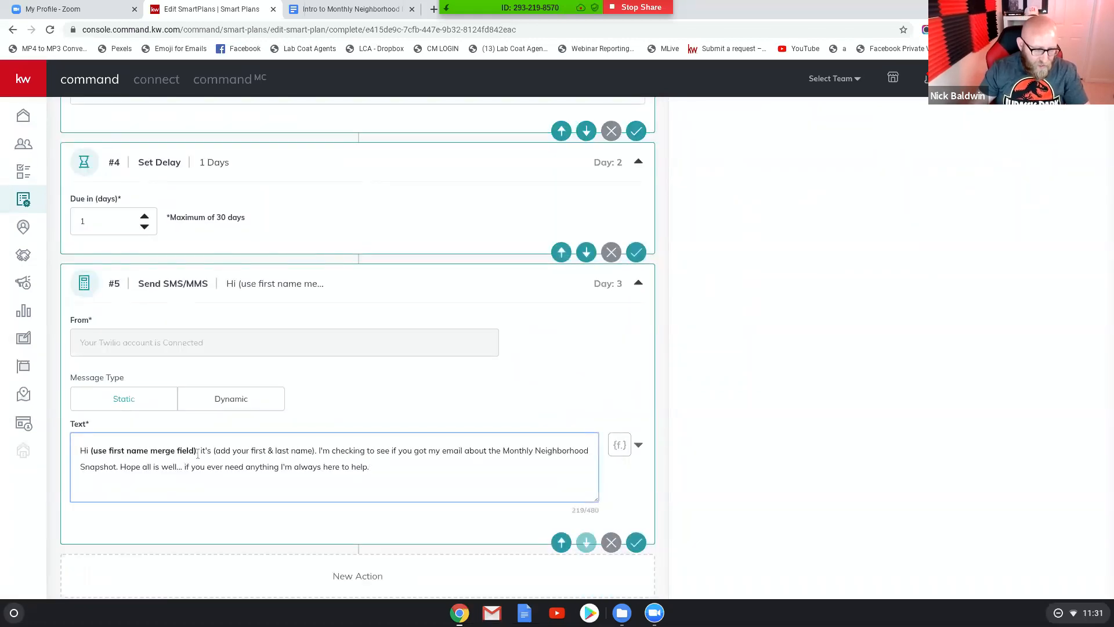
{"action": "key", "text": "Backspace"}
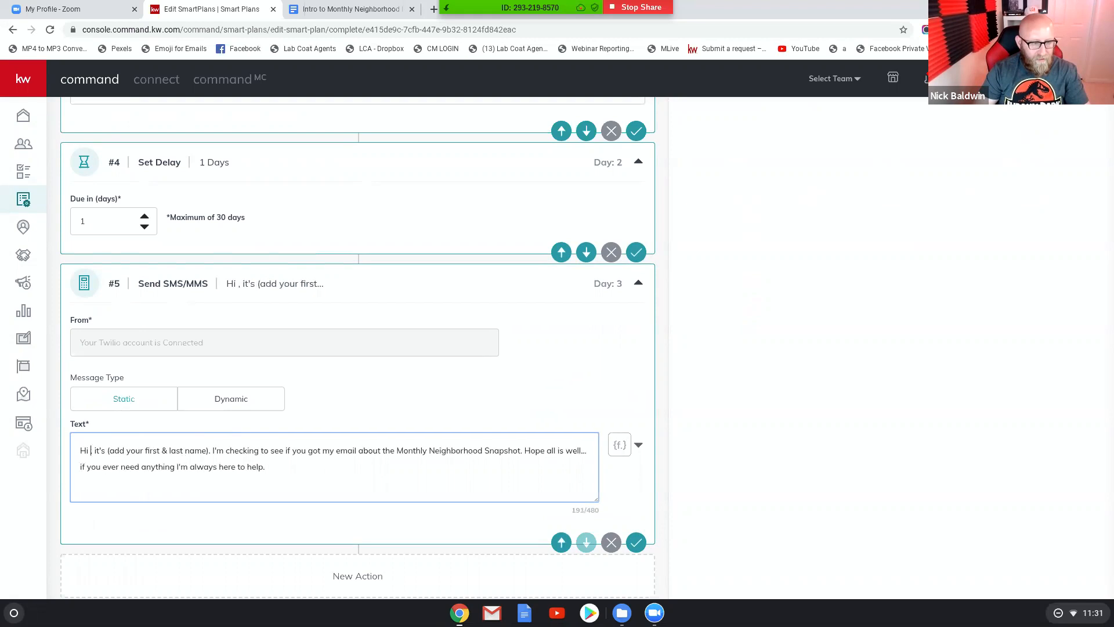
{"action": "mouse_move", "coordinate": [619, 445]}
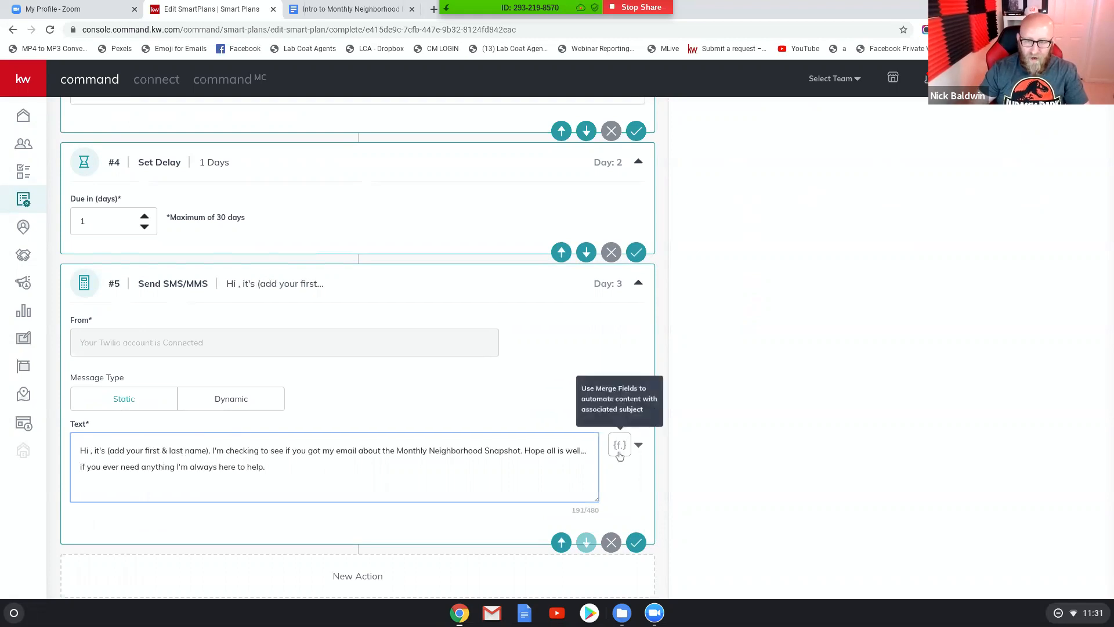
{"action": "left_click", "coordinate": [618, 445]}
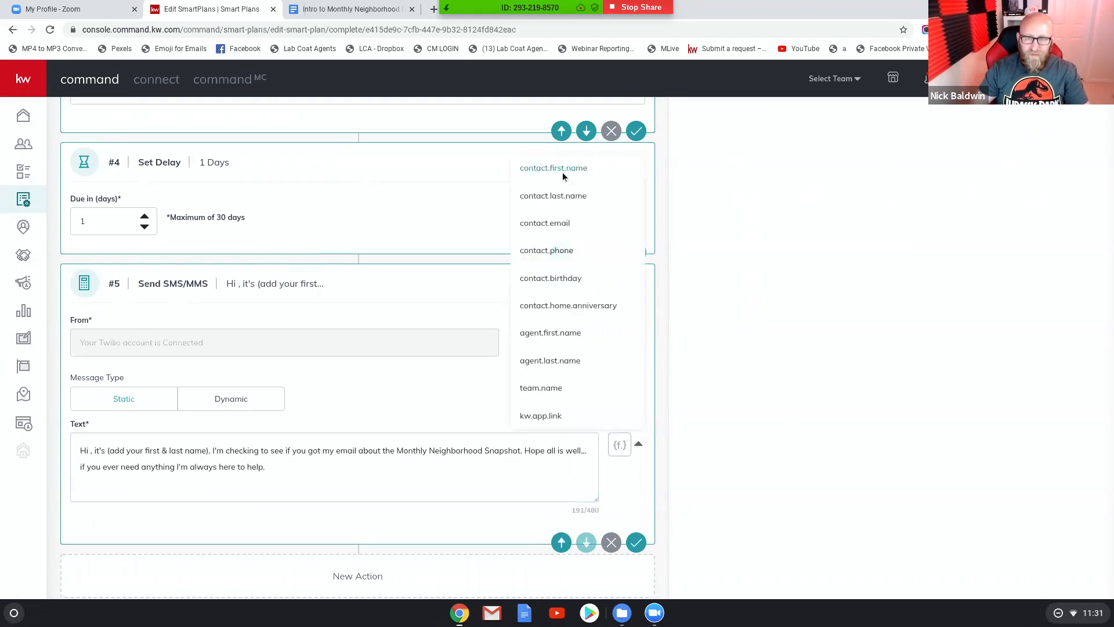
{"action": "left_click", "coordinate": [552, 167]}
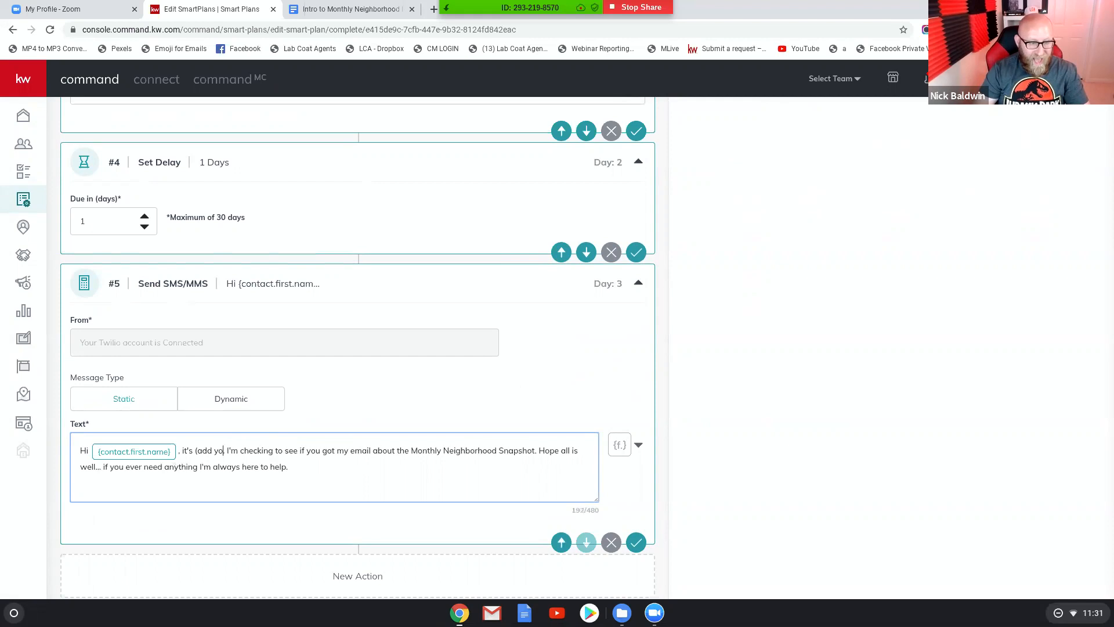
Replace the name placeholder with agent.first.name and agent.last.name merge fields and save the text message
{"action": "key", "text": "Backspace"}
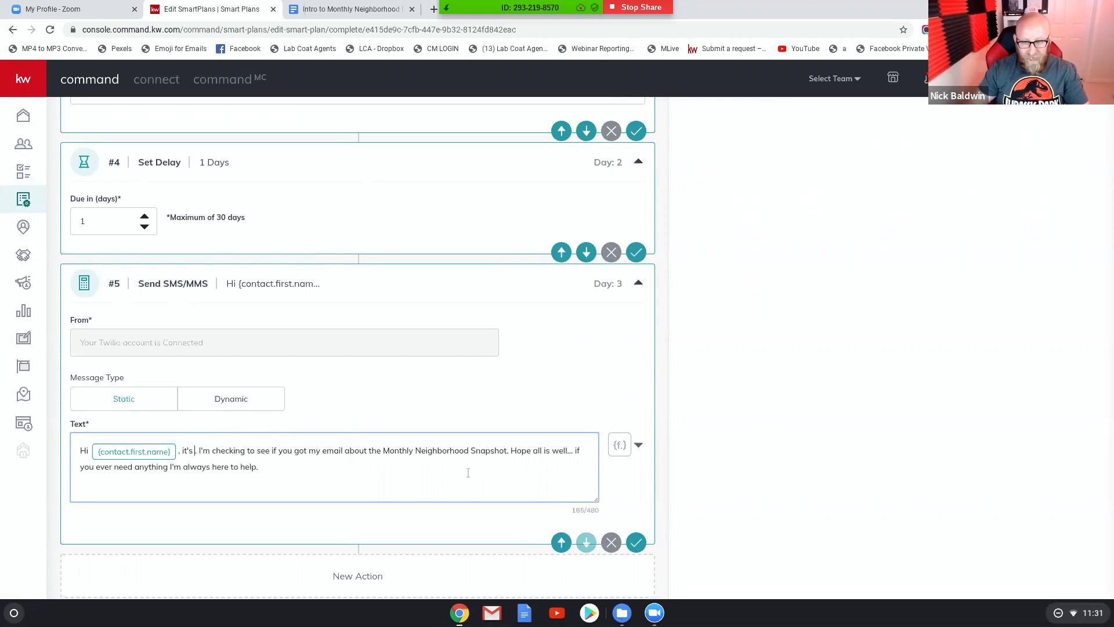
{"action": "left_click", "coordinate": [636, 444]}
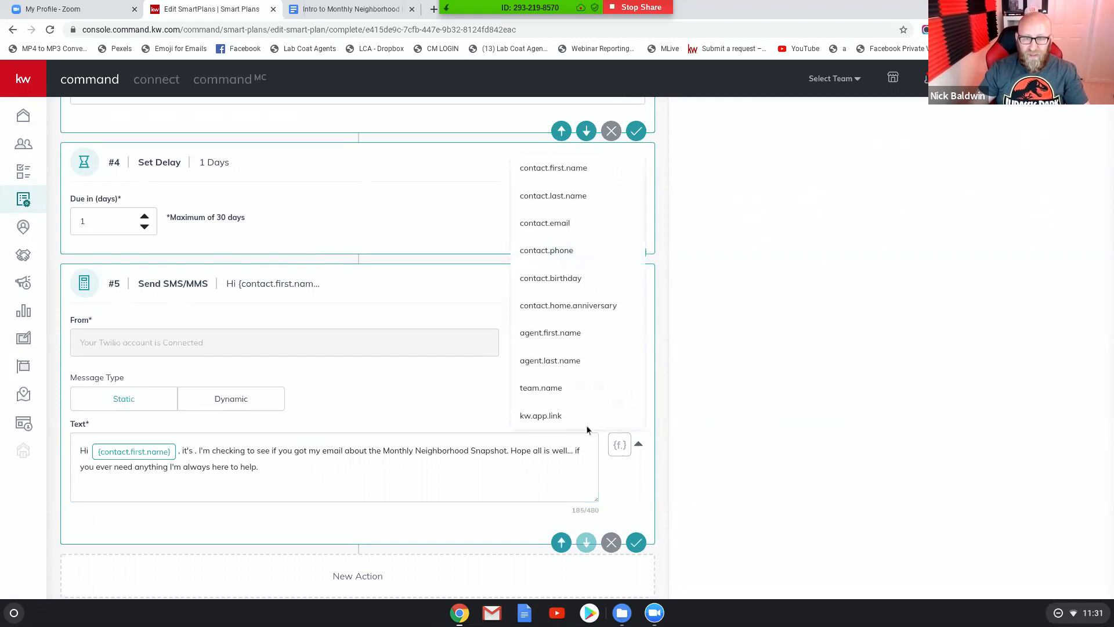
{"action": "left_click", "coordinate": [550, 333]}
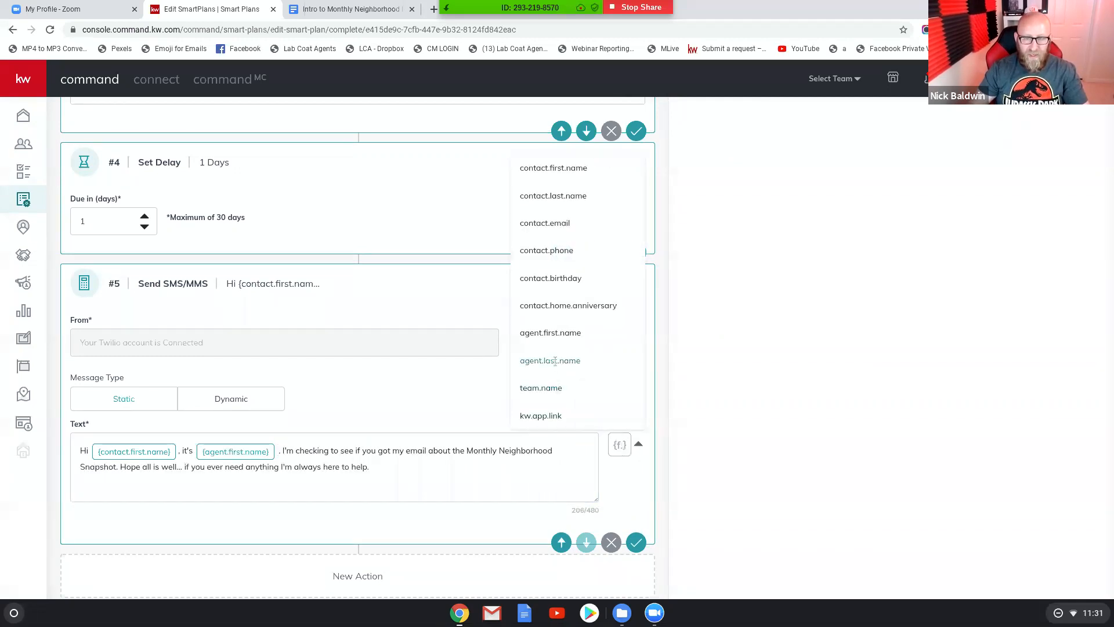
{"action": "left_click", "coordinate": [550, 360]}
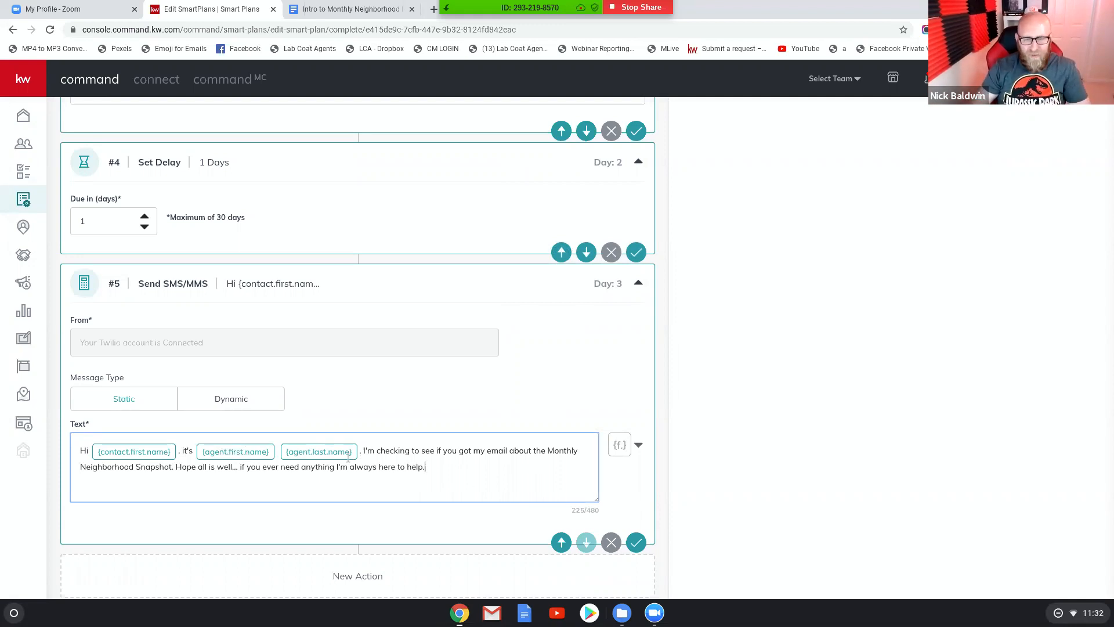
{"action": "mouse_move", "coordinate": [636, 542]}
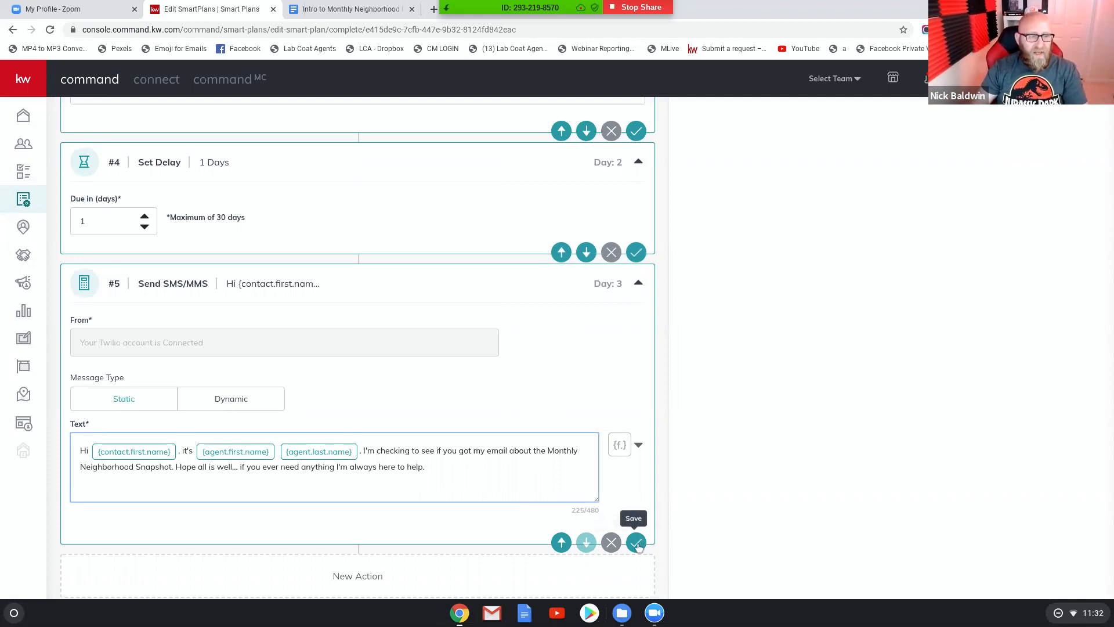
{"action": "left_click", "coordinate": [636, 542]}
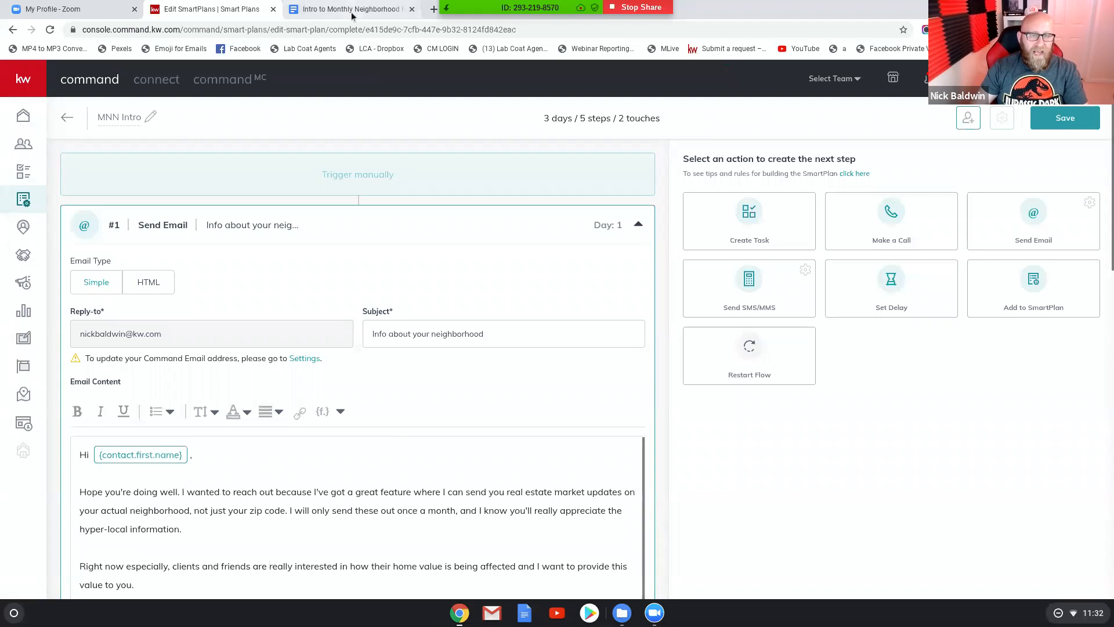
{"action": "left_click", "coordinate": [348, 8]}
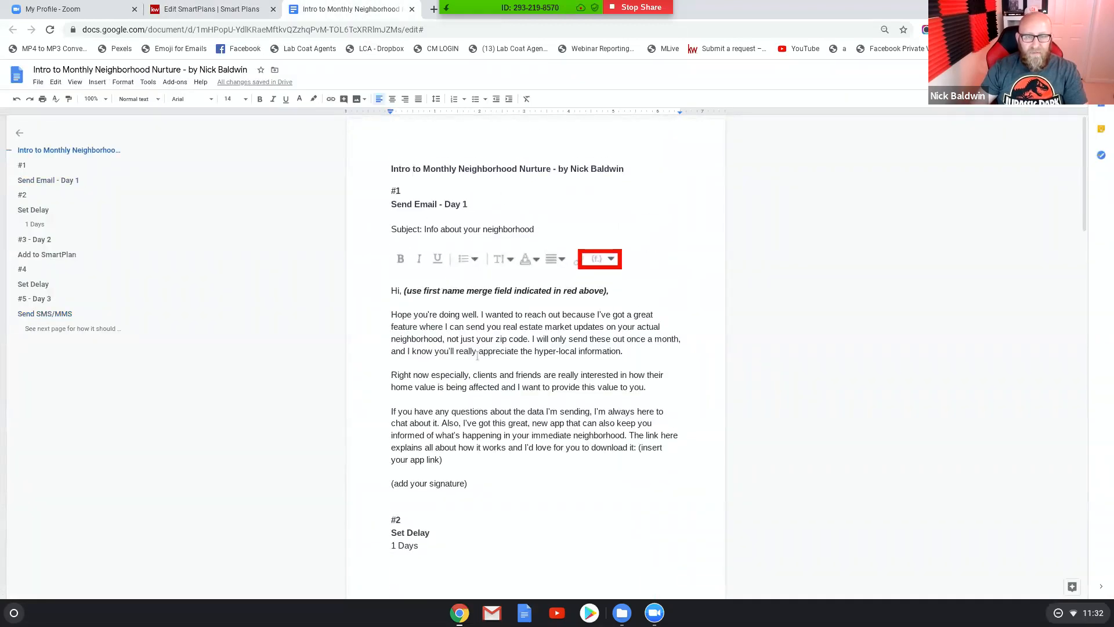
{"action": "scroll", "scroll_direction": "down", "scroll_amount": 3}
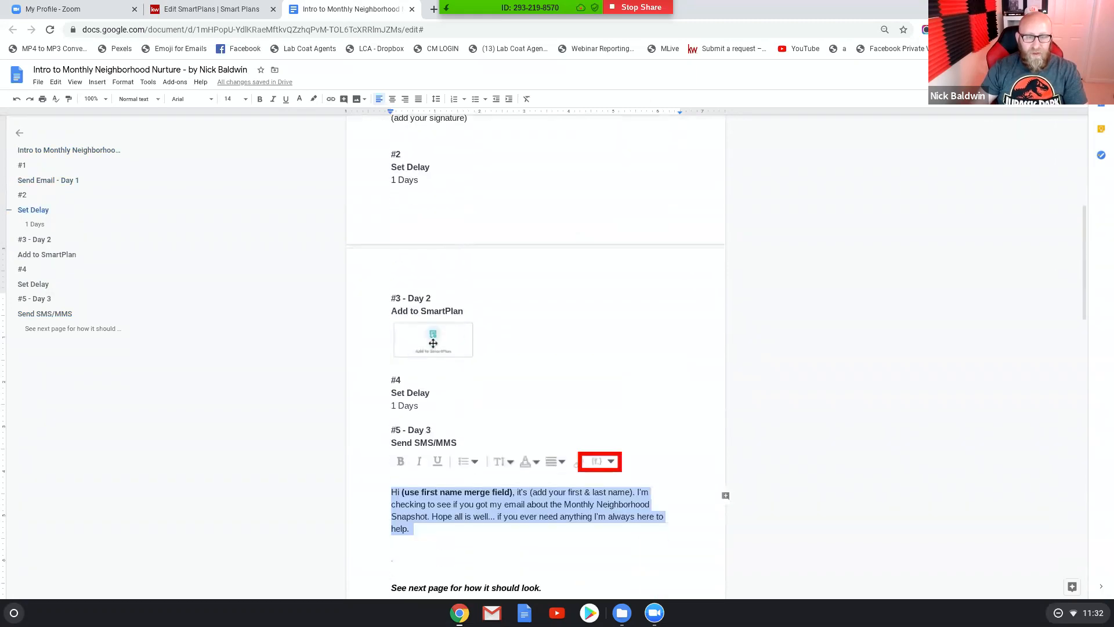
{"action": "scroll", "scroll_direction": "down", "scroll_amount": 3}
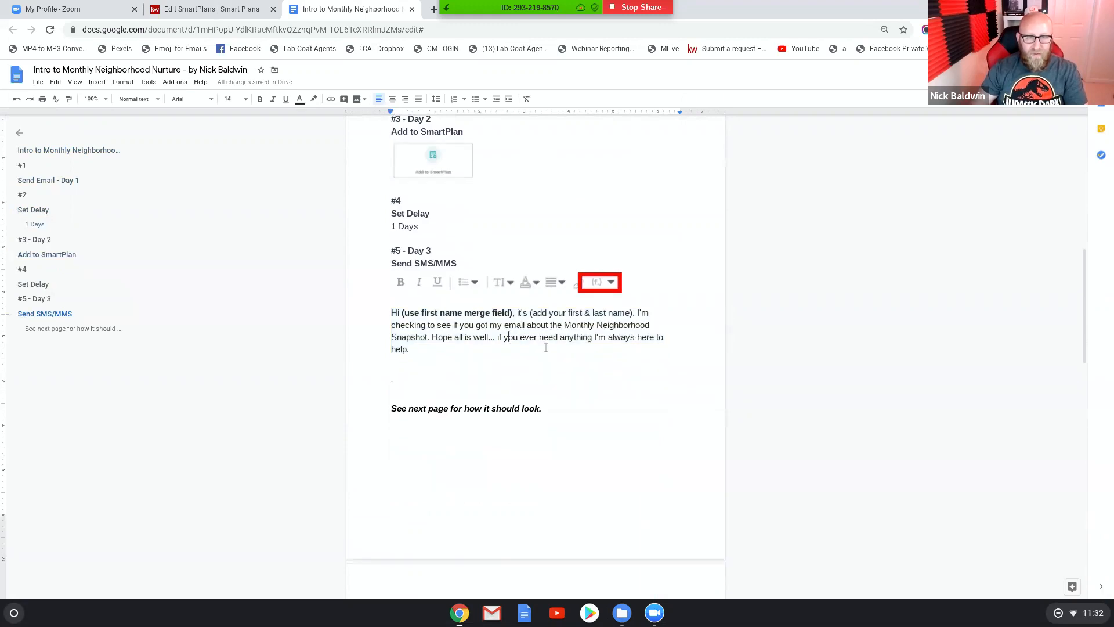
{"action": "left_click", "coordinate": [210, 9]}
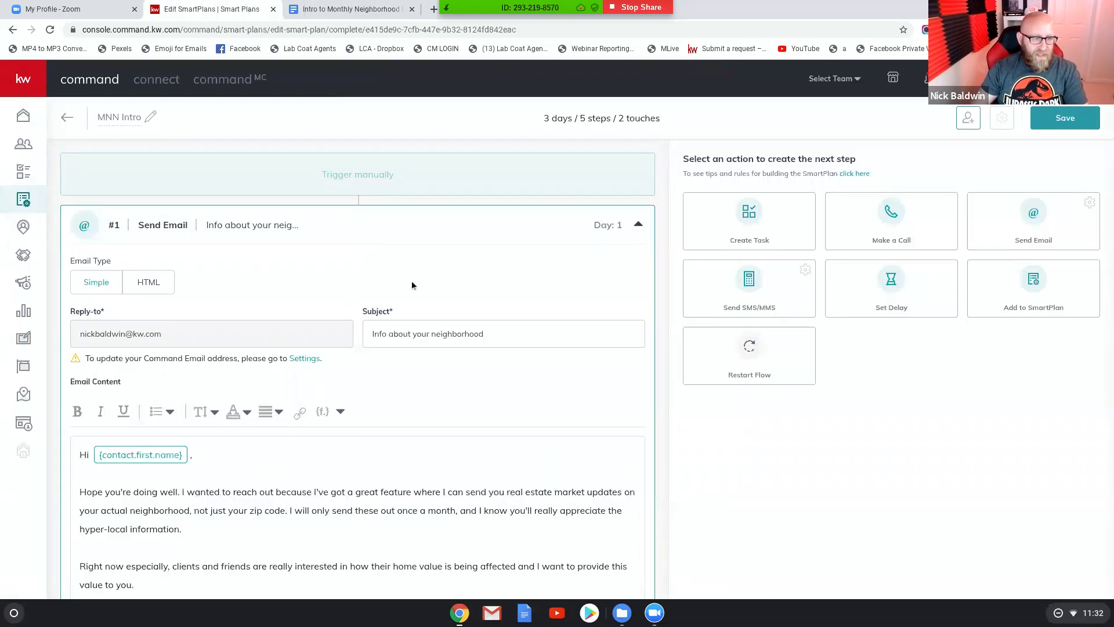
{"action": "scroll", "scroll_direction": "down", "scroll_amount": 3}
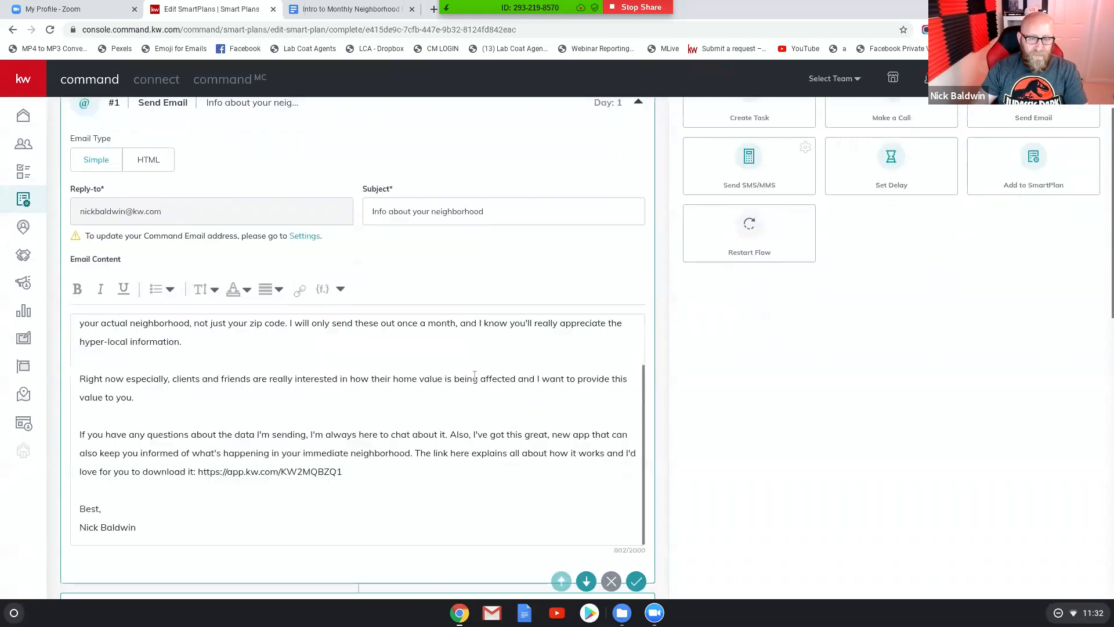
{"action": "scroll", "scroll_direction": "down", "scroll_amount": 3}
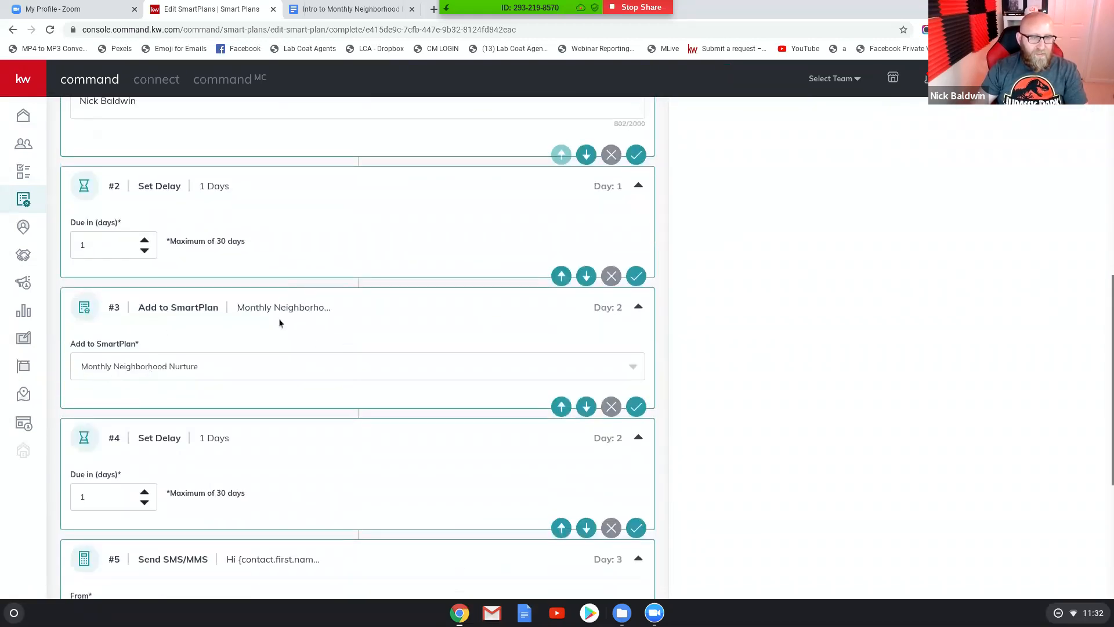
{"action": "scroll", "scroll_direction": "down", "scroll_amount": 3}
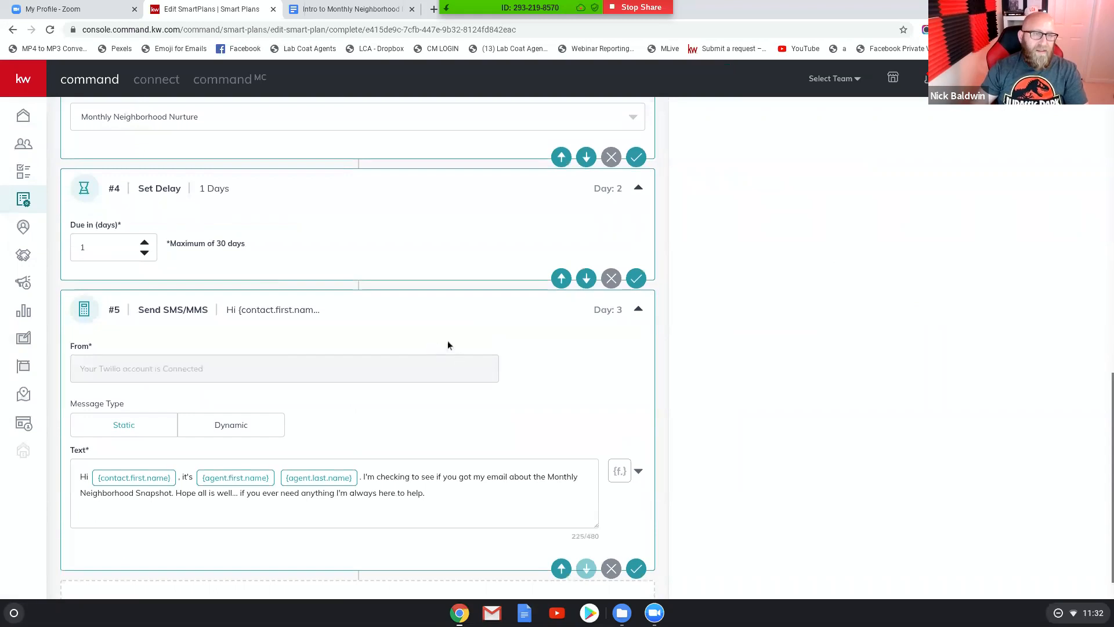
{"action": "left_click", "coordinate": [348, 8]}
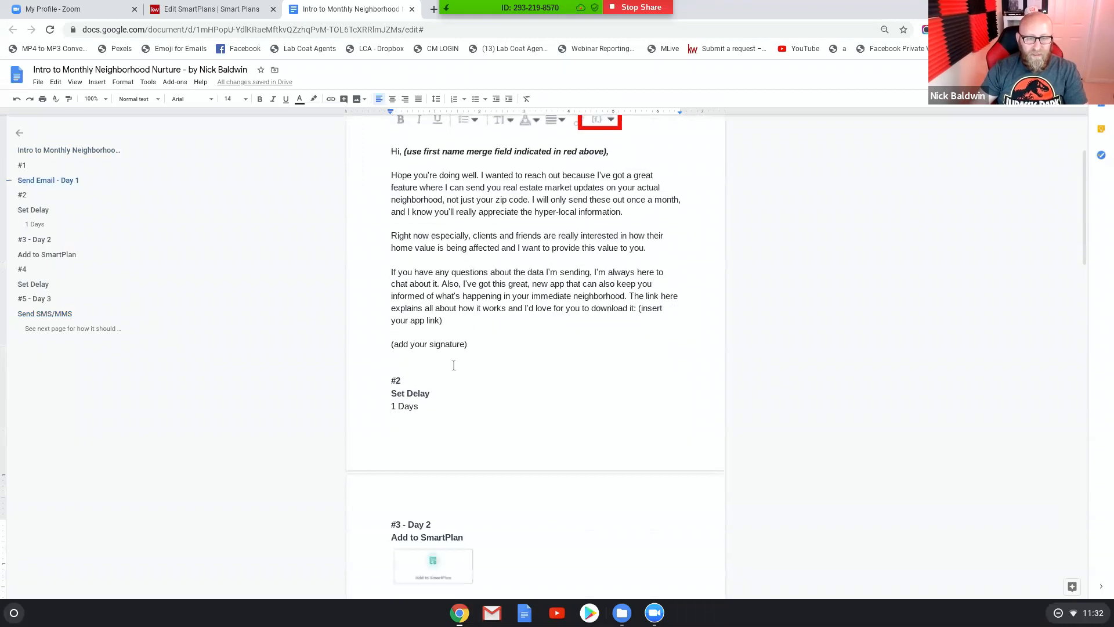
Scroll the guide down to the screenshot of the finished five-step SmartPlan
{"action": "scroll", "scroll_direction": "down", "scroll_amount": 3}
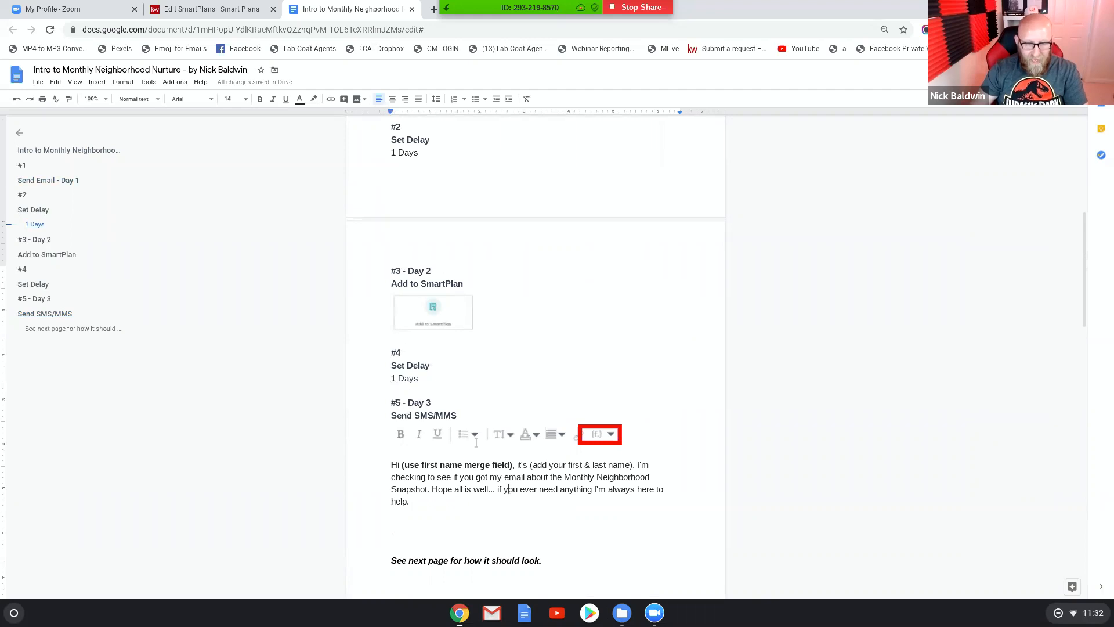
{"action": "scroll", "scroll_direction": "down", "scroll_amount": 3}
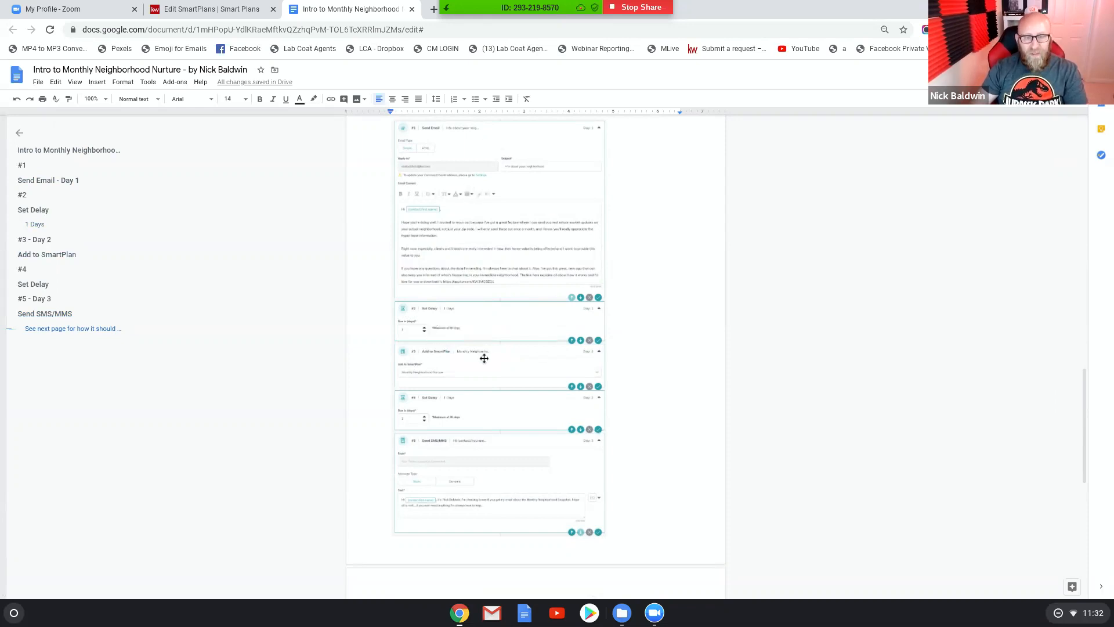
{"action": "mouse_move", "coordinate": [496, 474]}
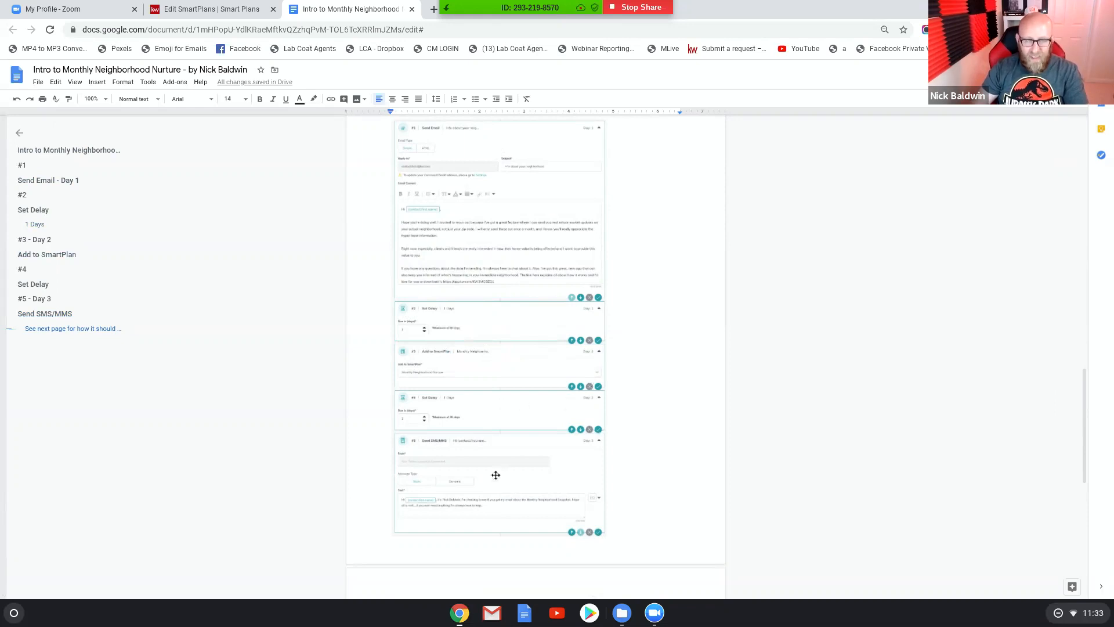